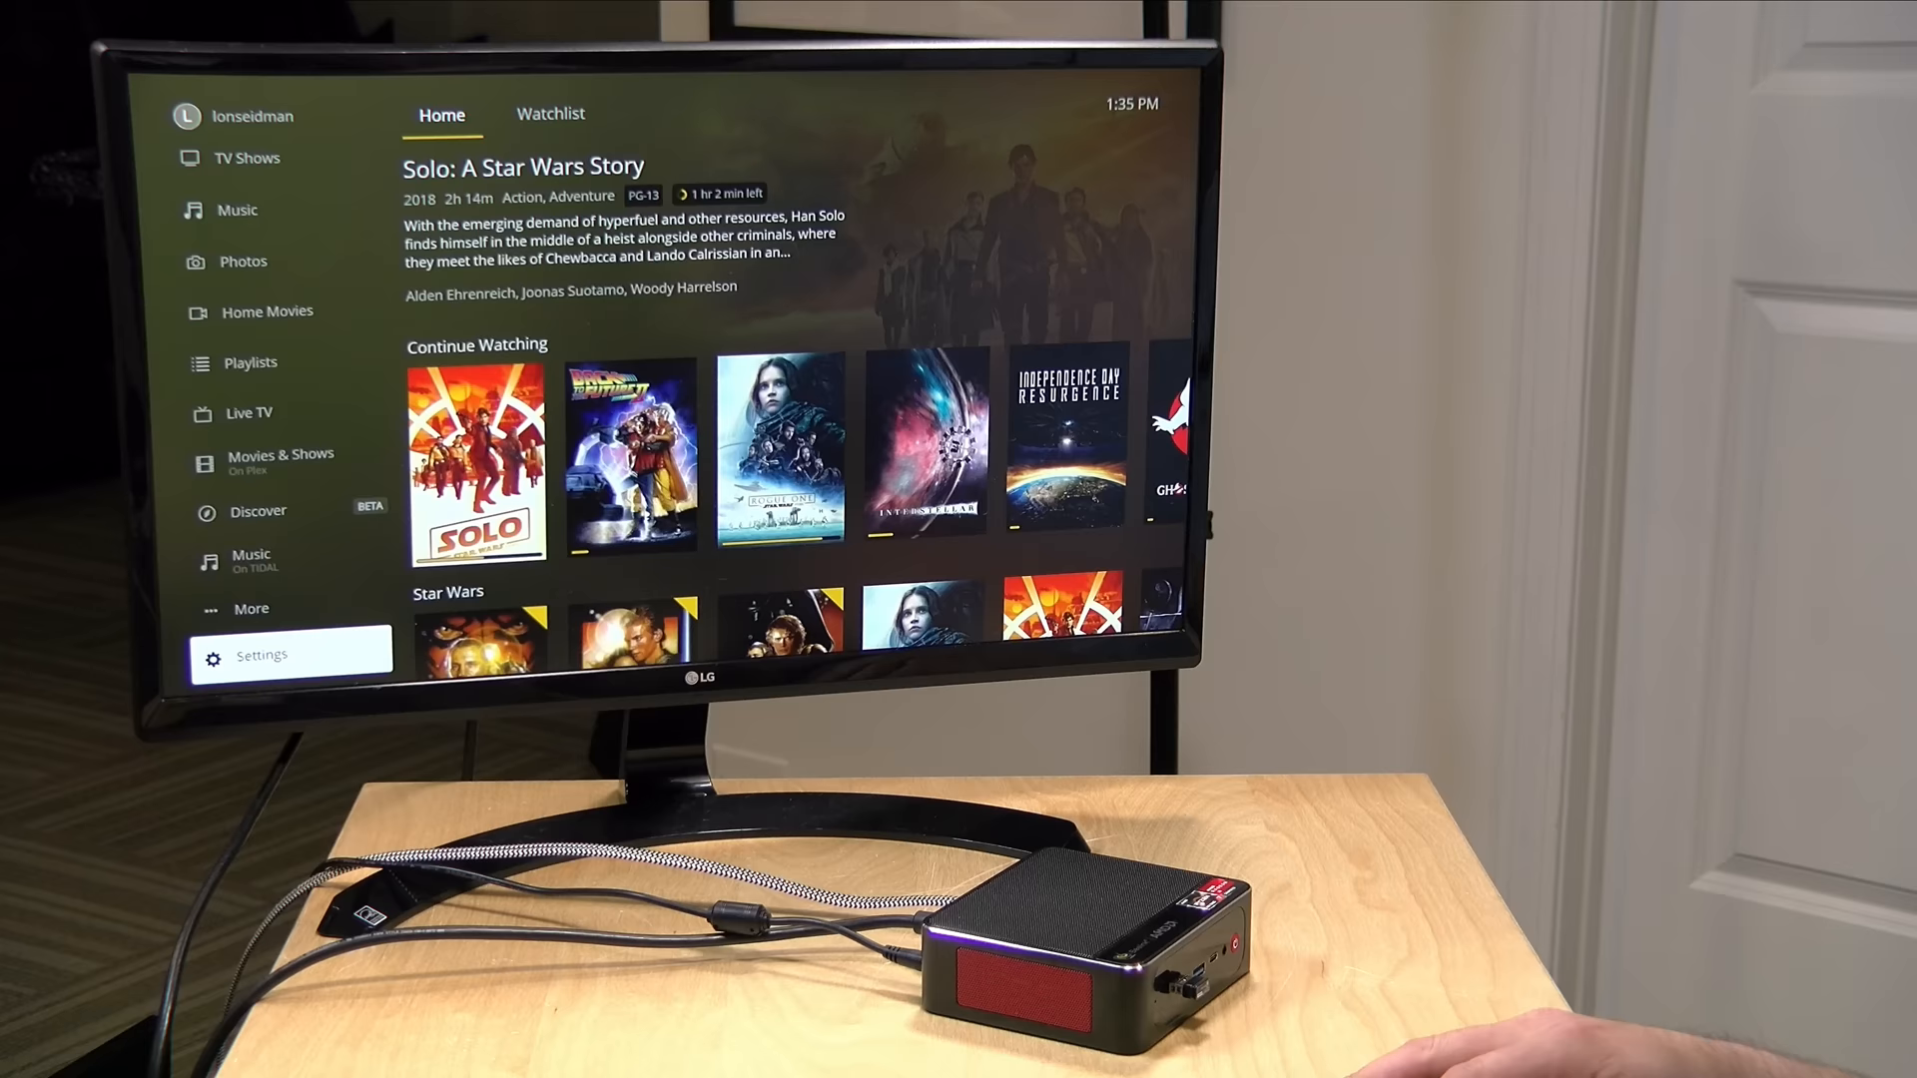
Step: Open Settings from the Plex HTPC home sidebar to reach the Audio category
{"action": "left_click", "coordinate": [261, 654]}
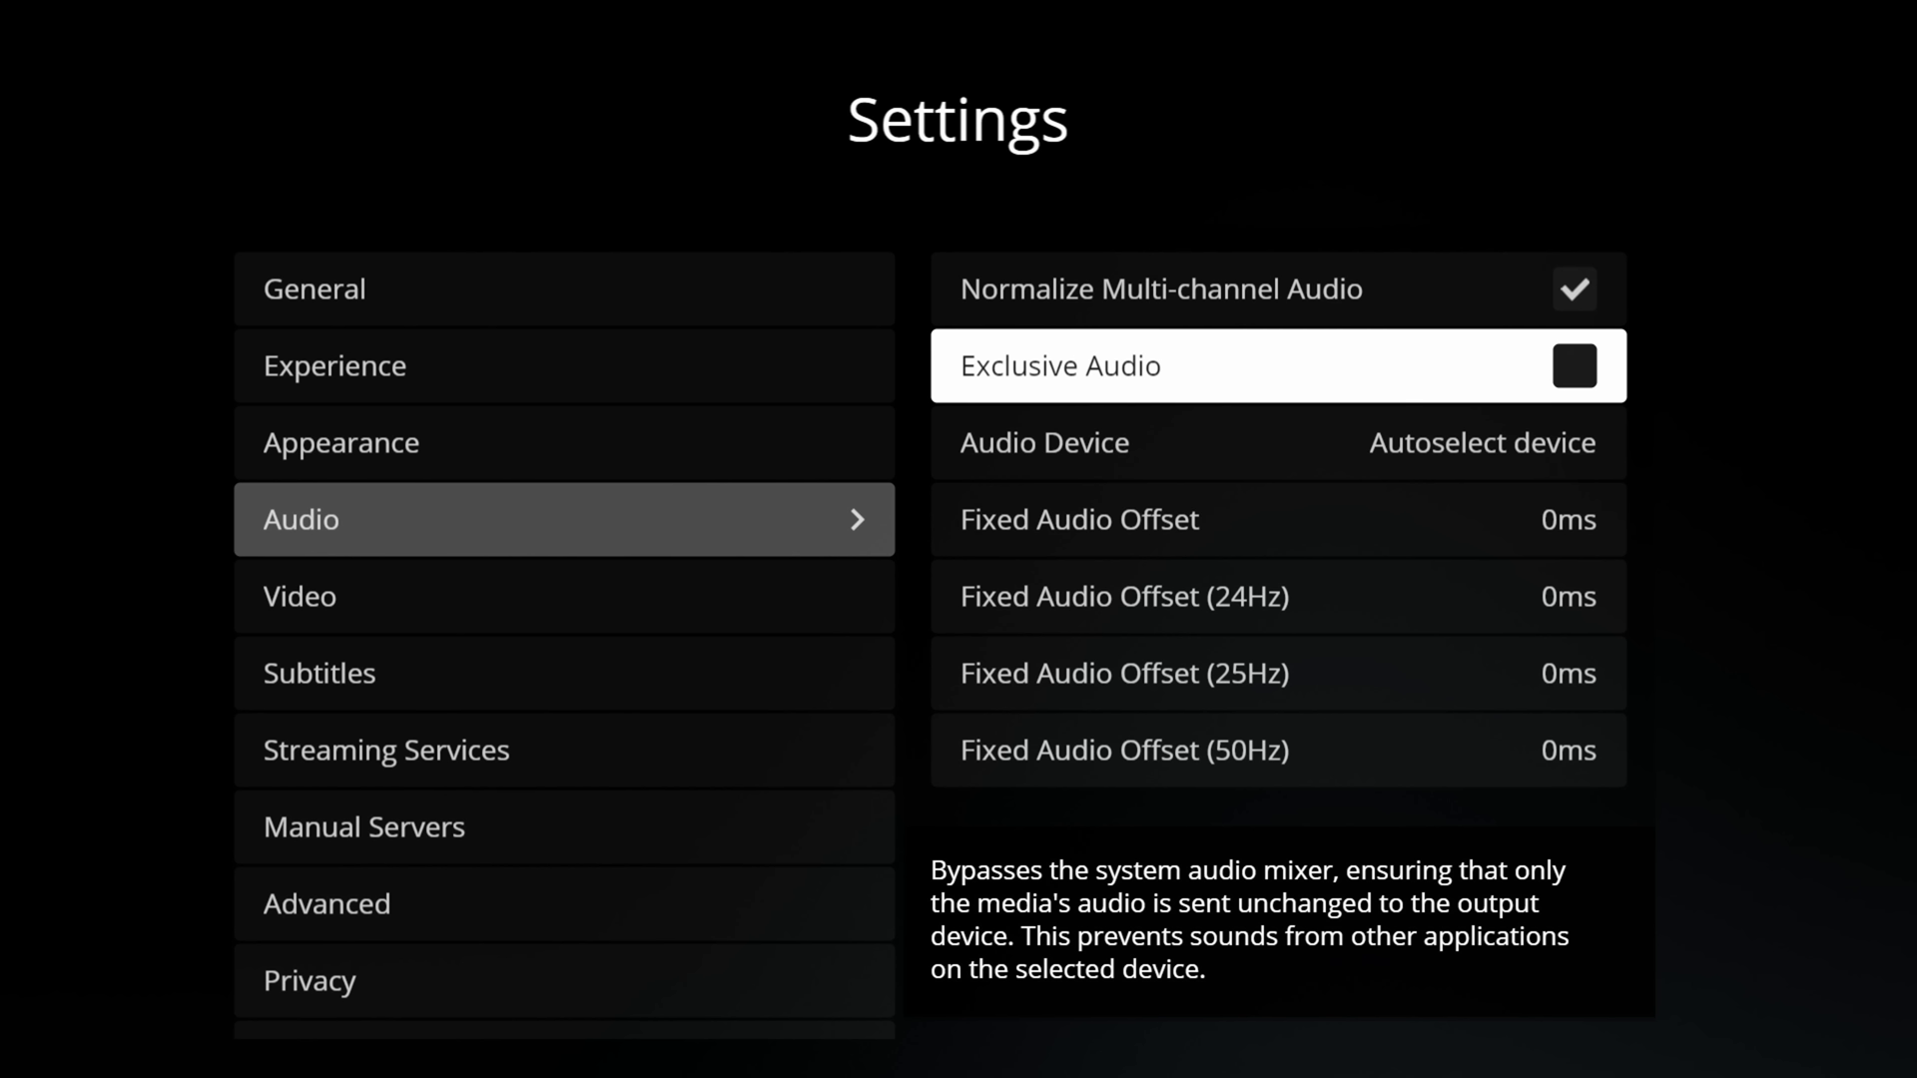
Step: Enable Exclusive Audio and choose the NewTek NDI entry as the audio output device
{"action": "left_click", "coordinate": [1574, 366]}
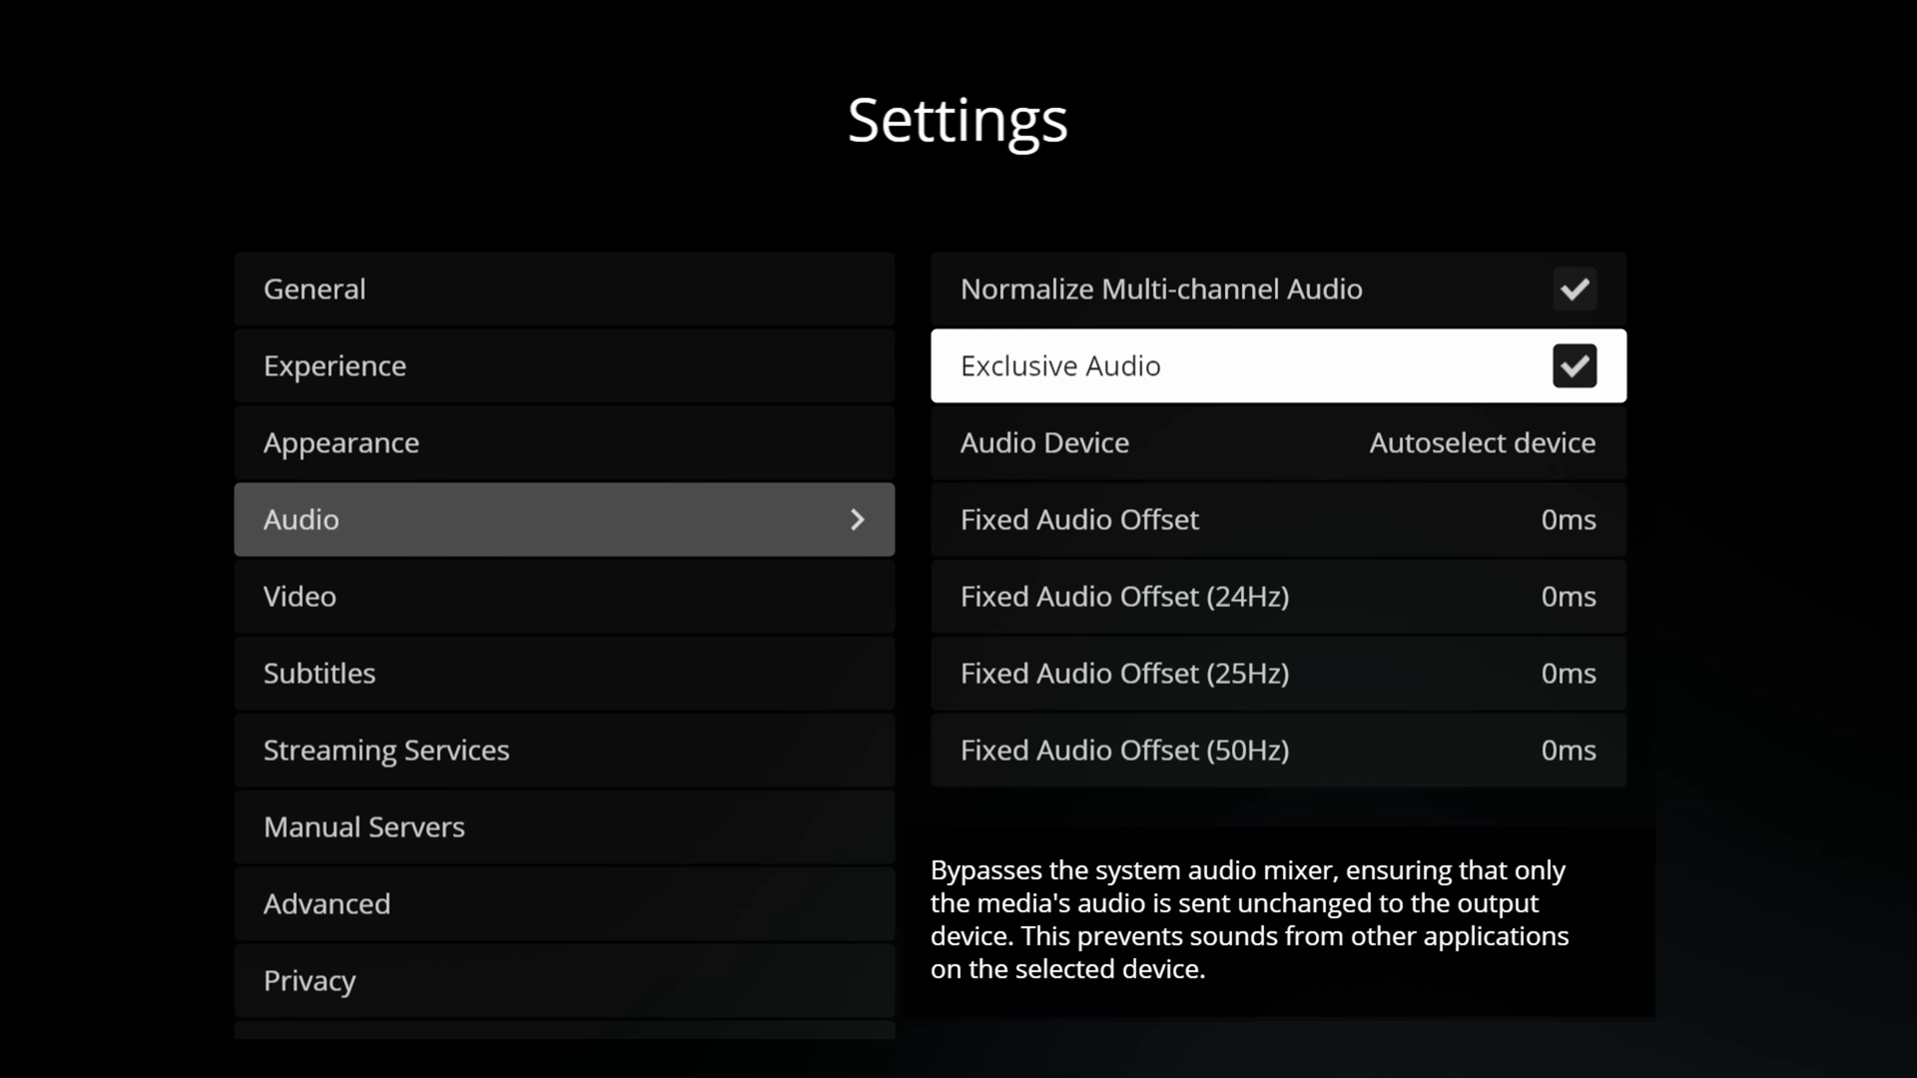
{"action": "left_click", "coordinate": [1276, 442]}
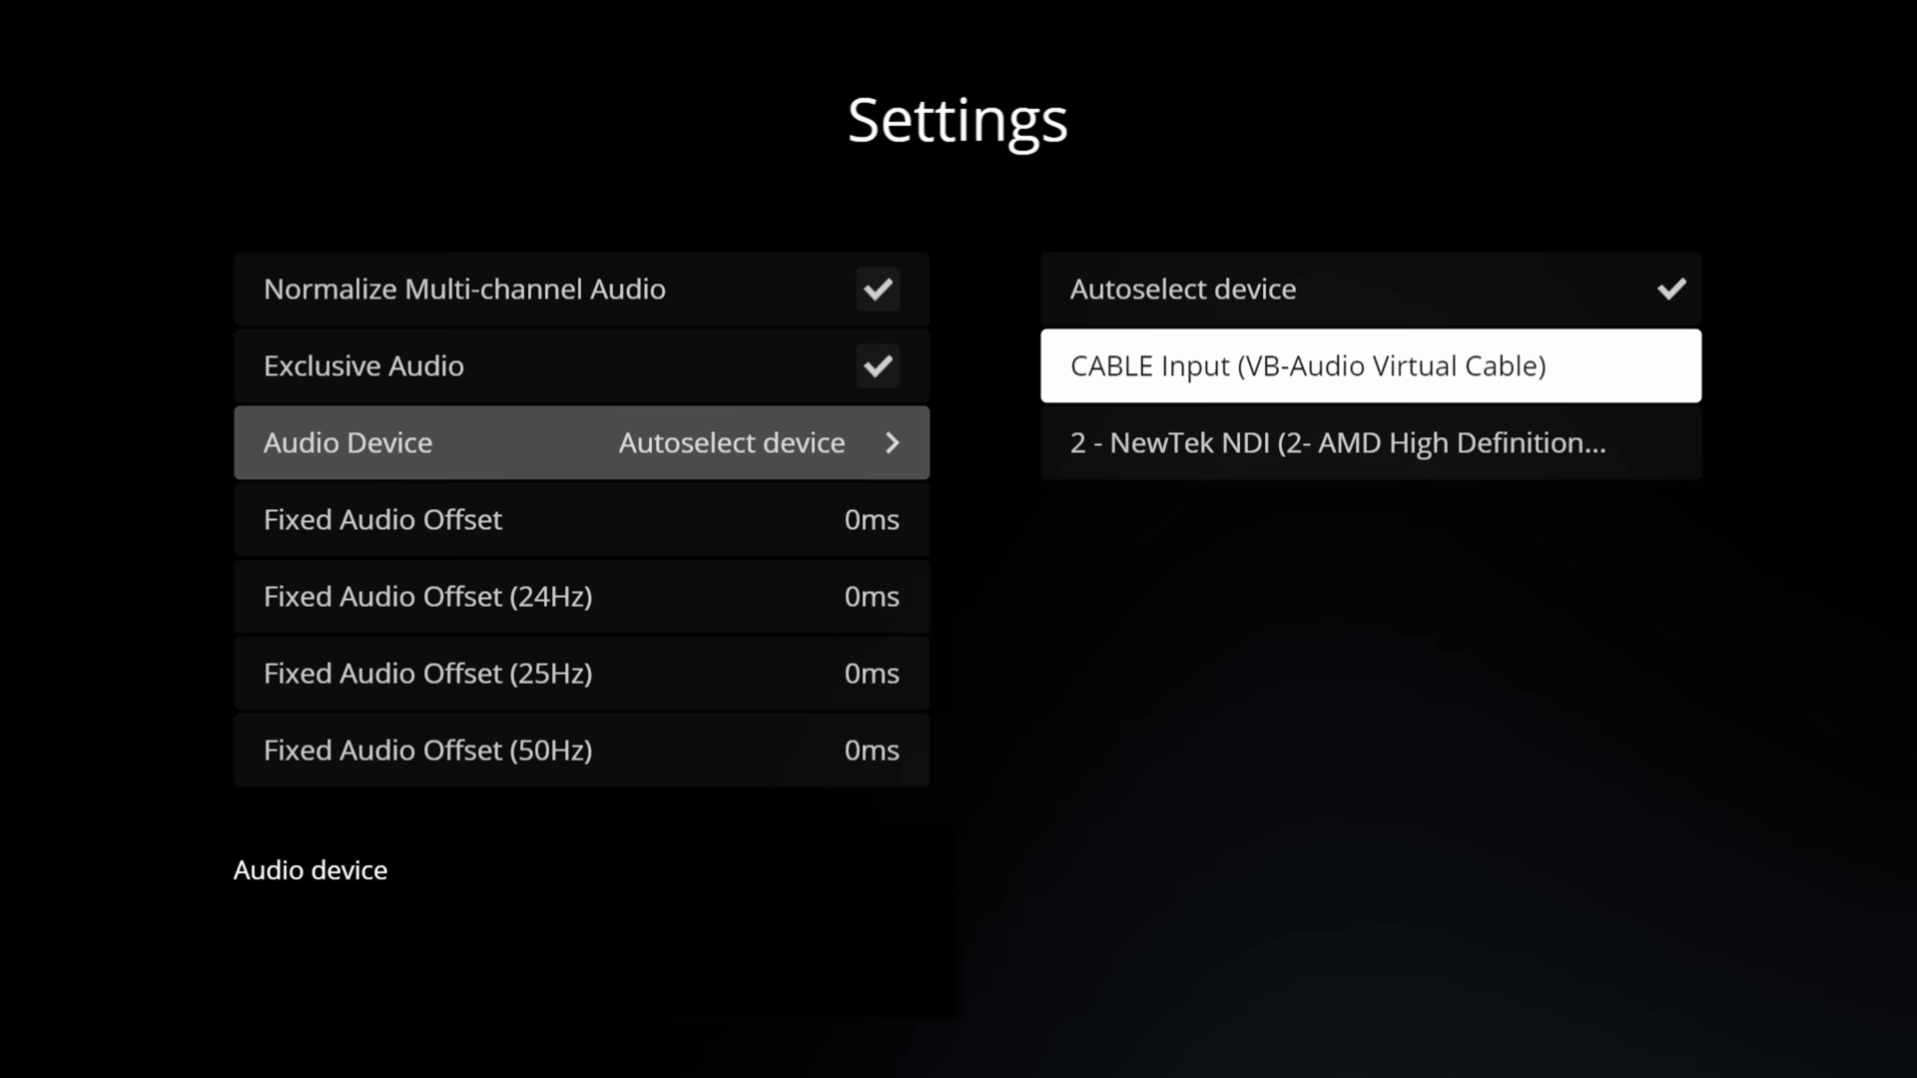
{"action": "left_click", "coordinate": [1334, 442]}
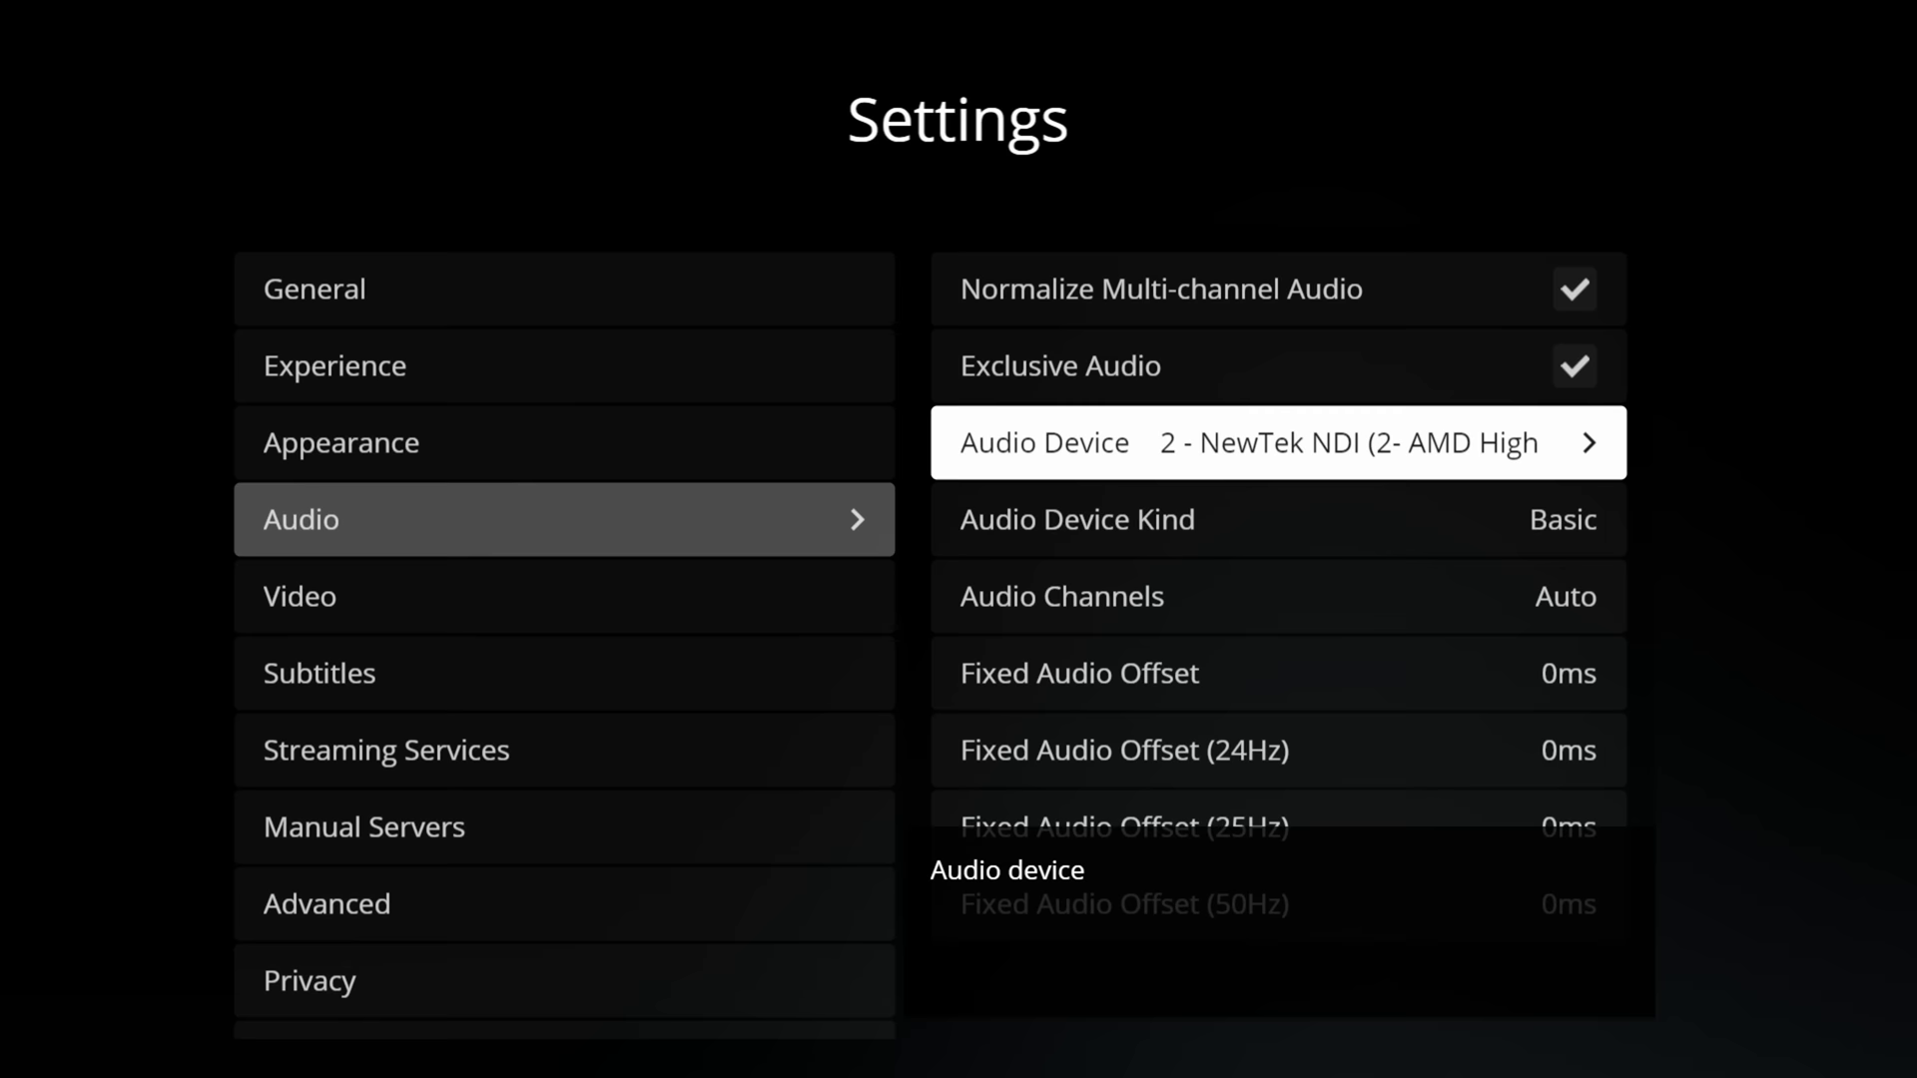
{"action": "key", "text": "Down"}
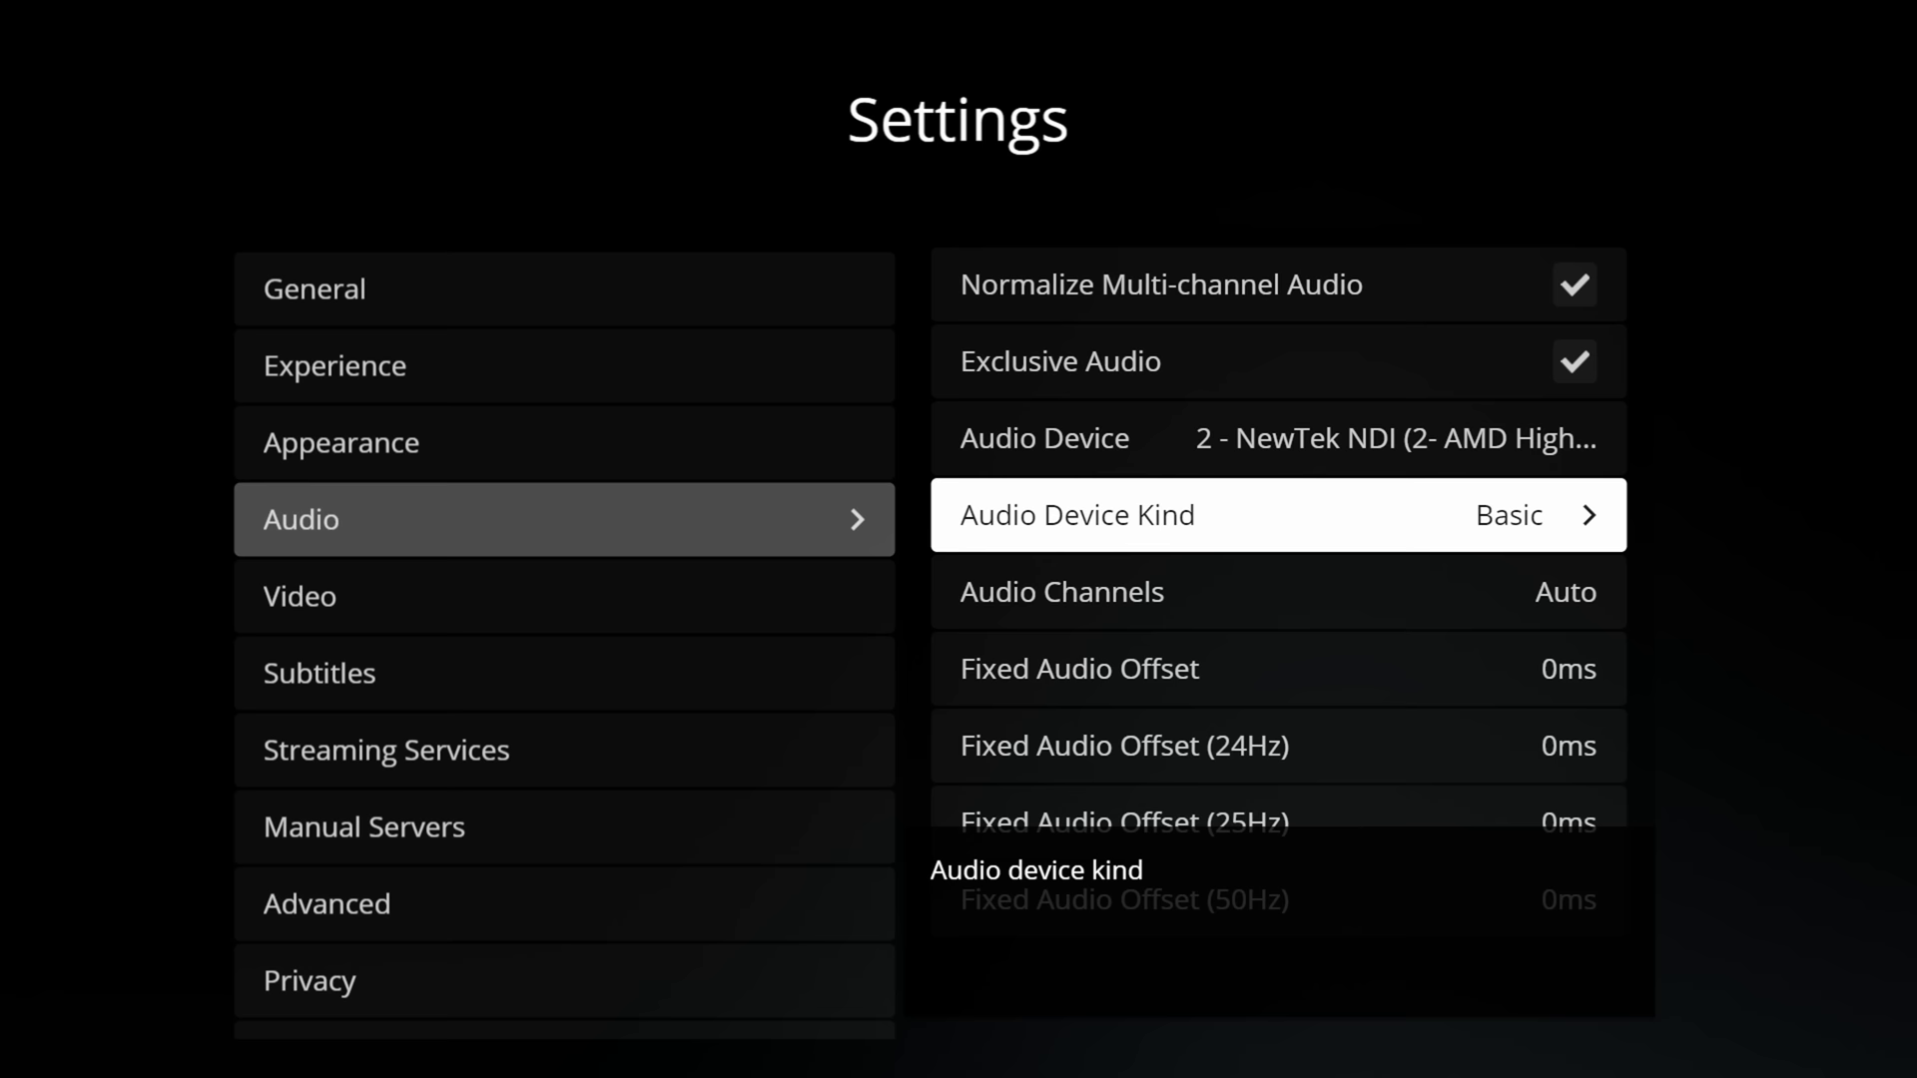
Step: Choose HDMI as the Audio Device Kind
{"action": "left_click", "coordinate": [1276, 515]}
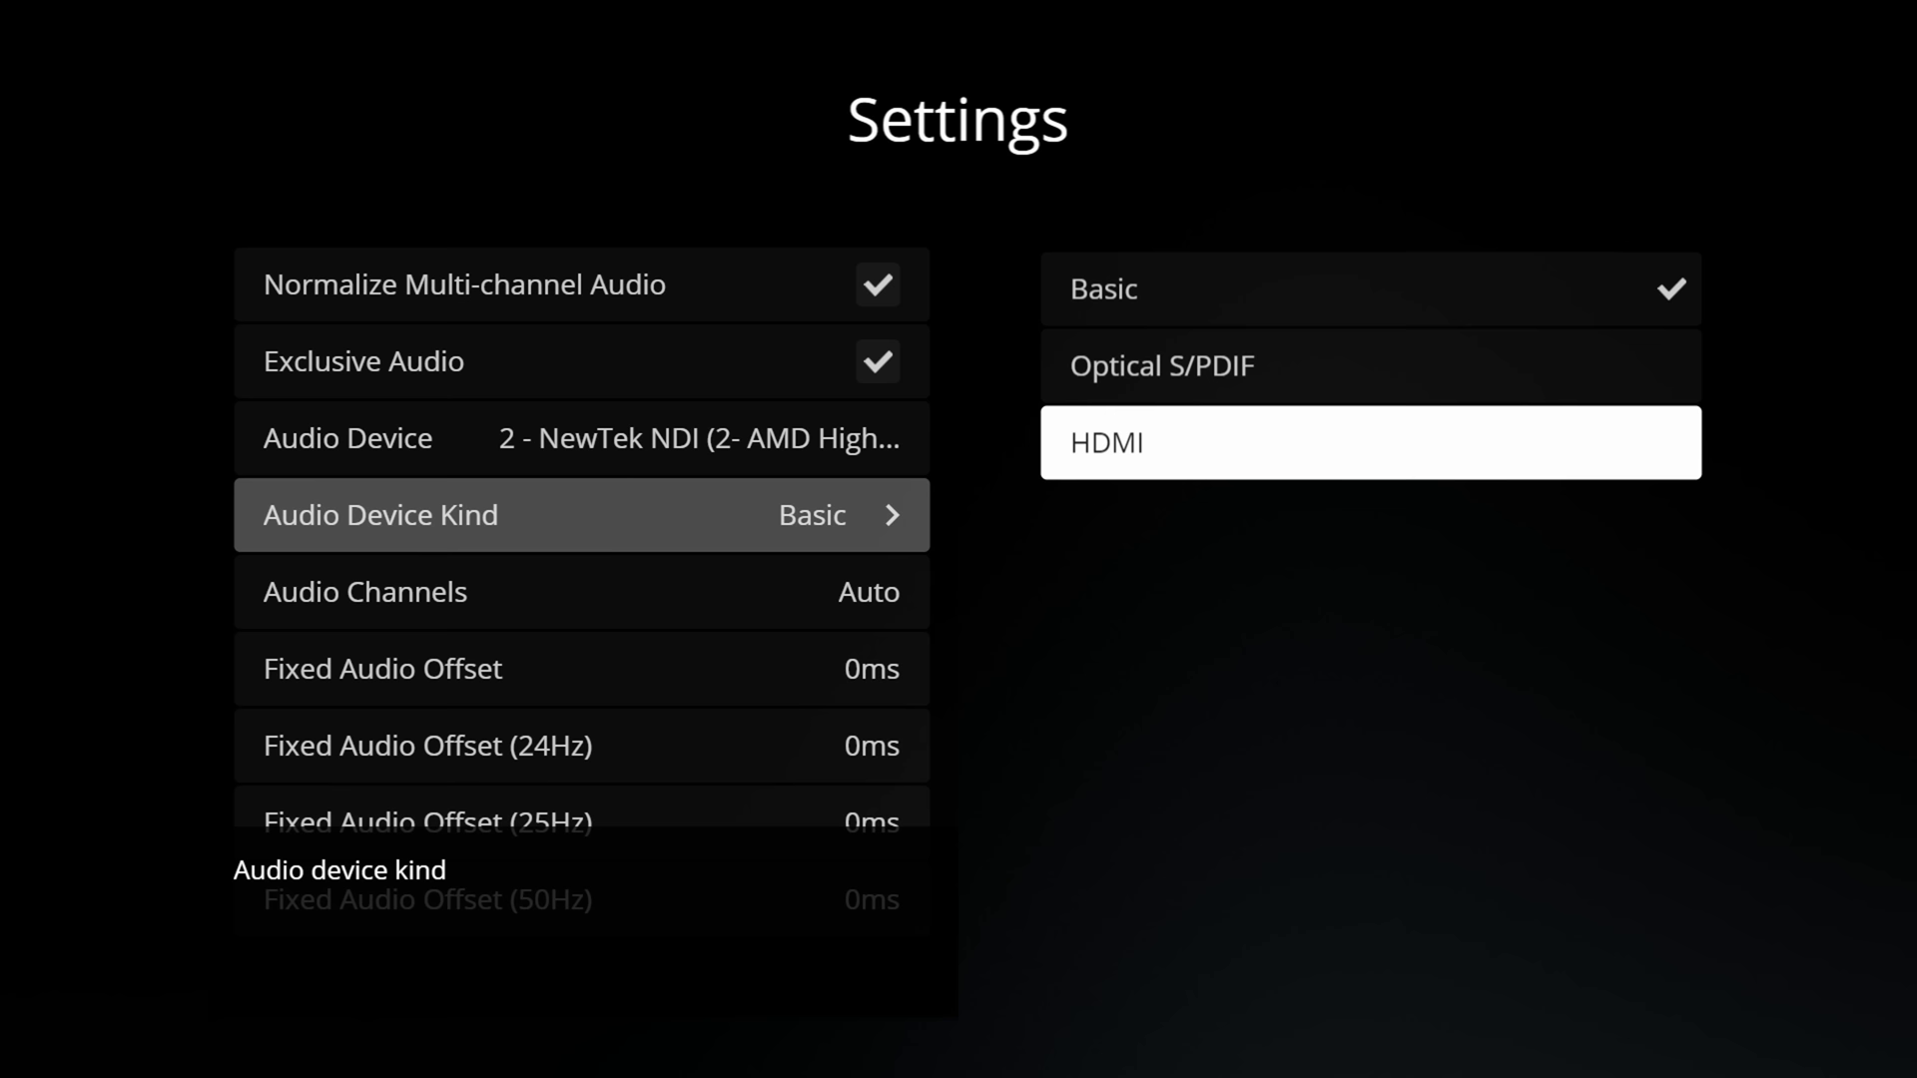
{"action": "left_click", "coordinate": [1368, 441]}
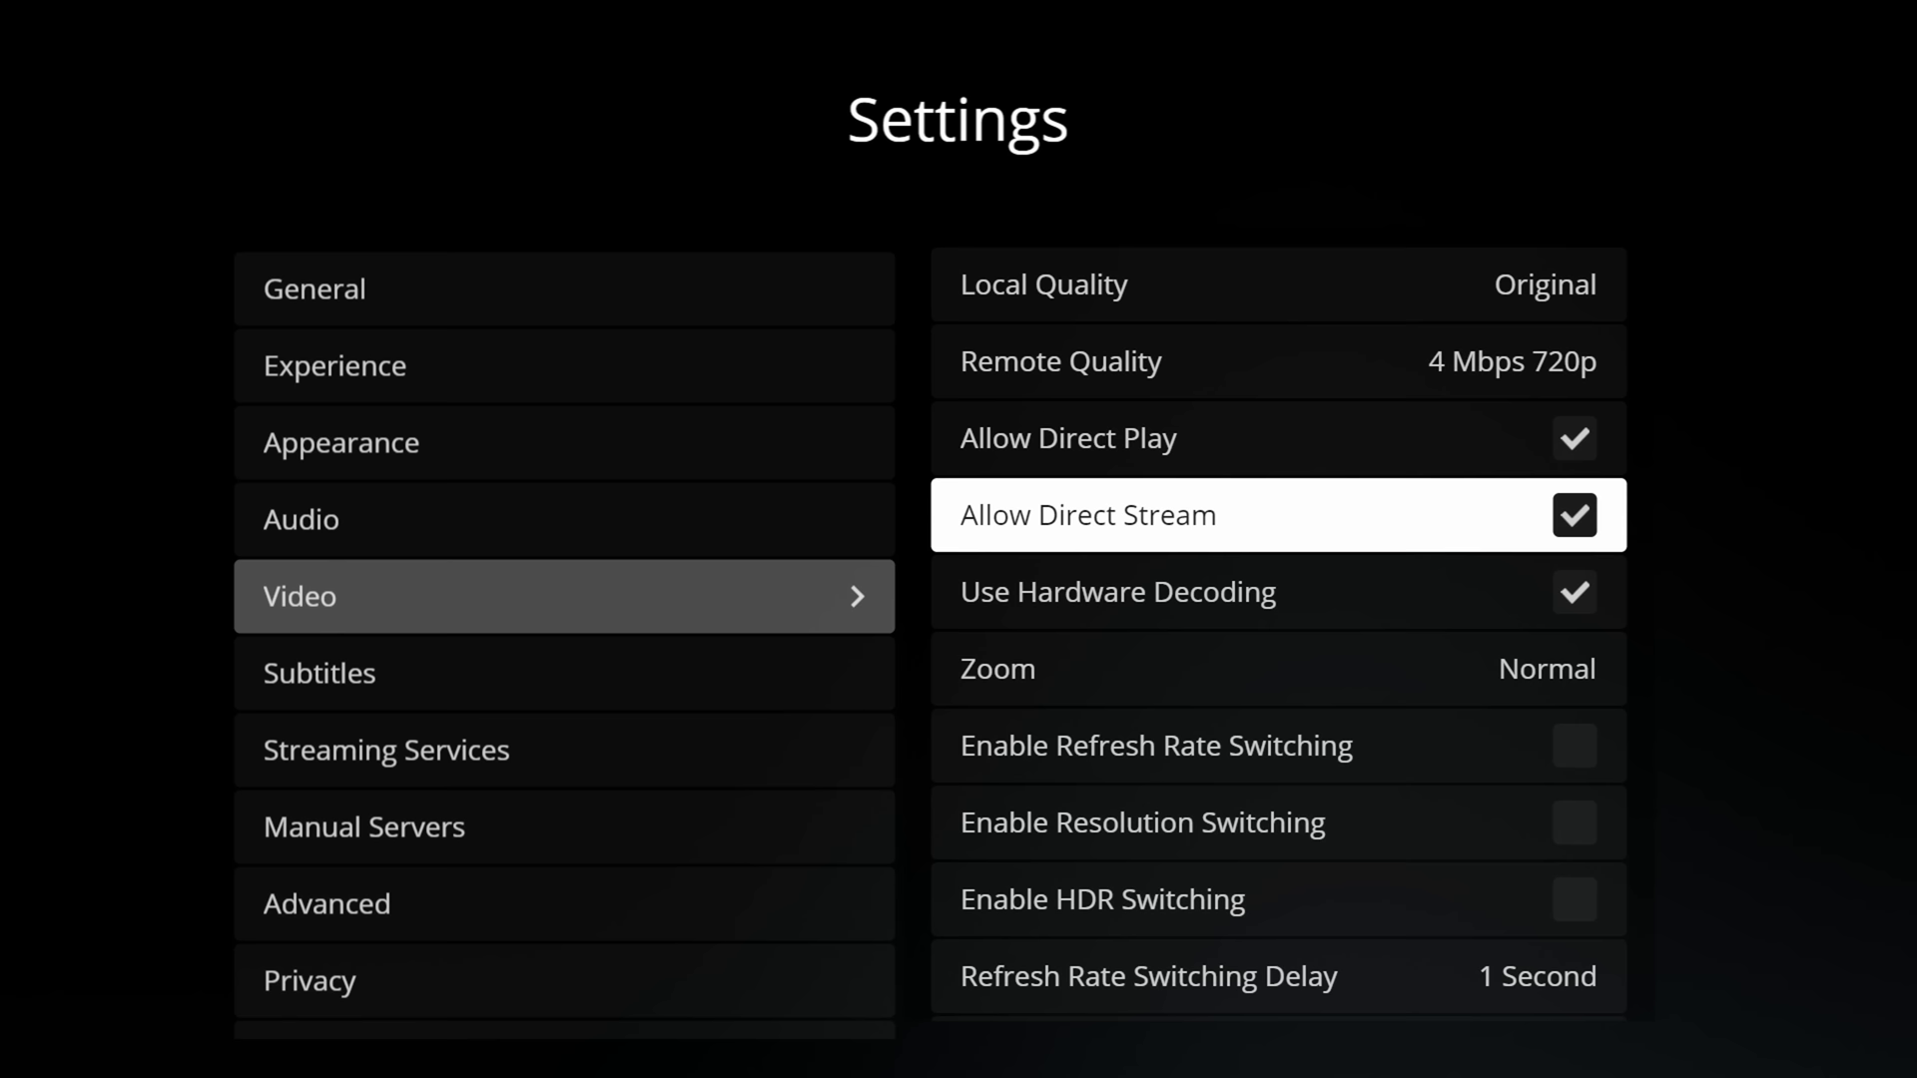
Step: Turn on Enable Refresh Rate Switching in the Video settings, with a 1-second switching delay listed
{"action": "scroll", "scroll_direction": "down", "scroll_amount": 3}
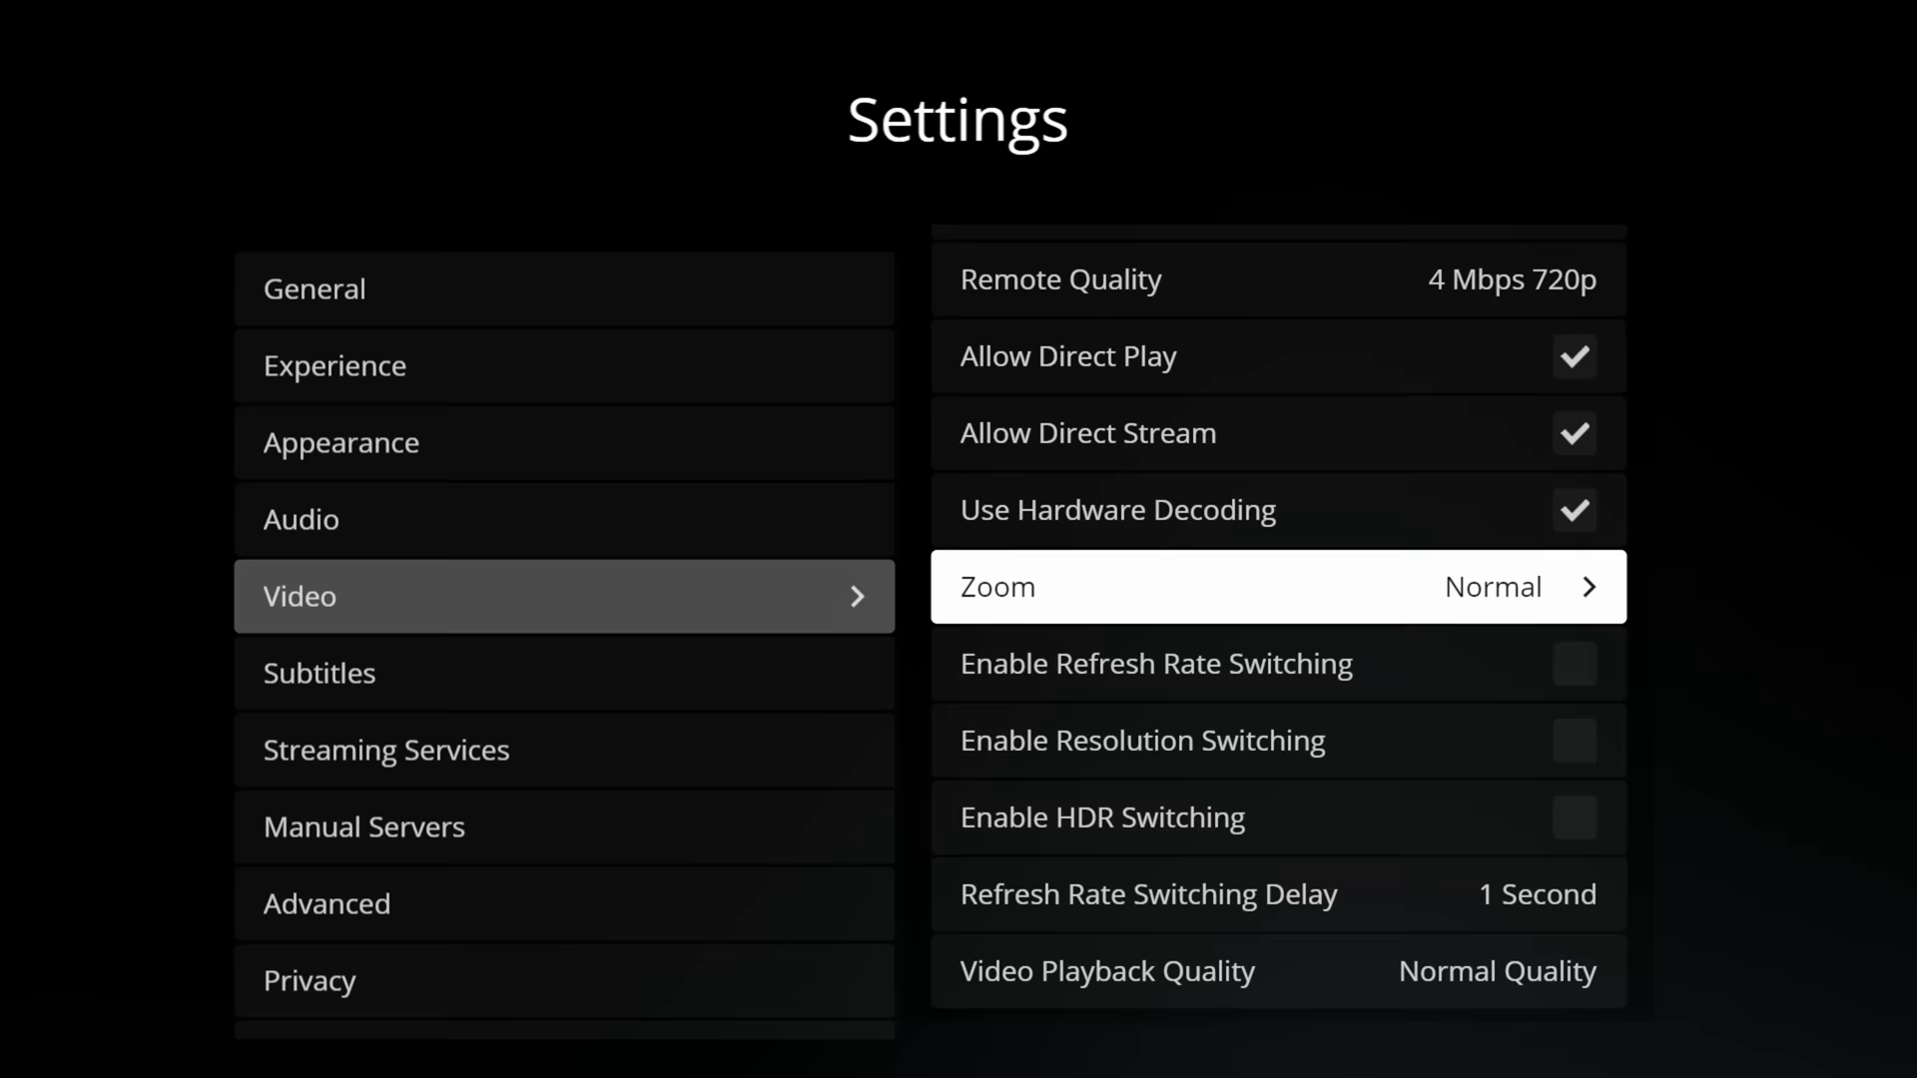
{"action": "left_click", "coordinate": [1573, 664]}
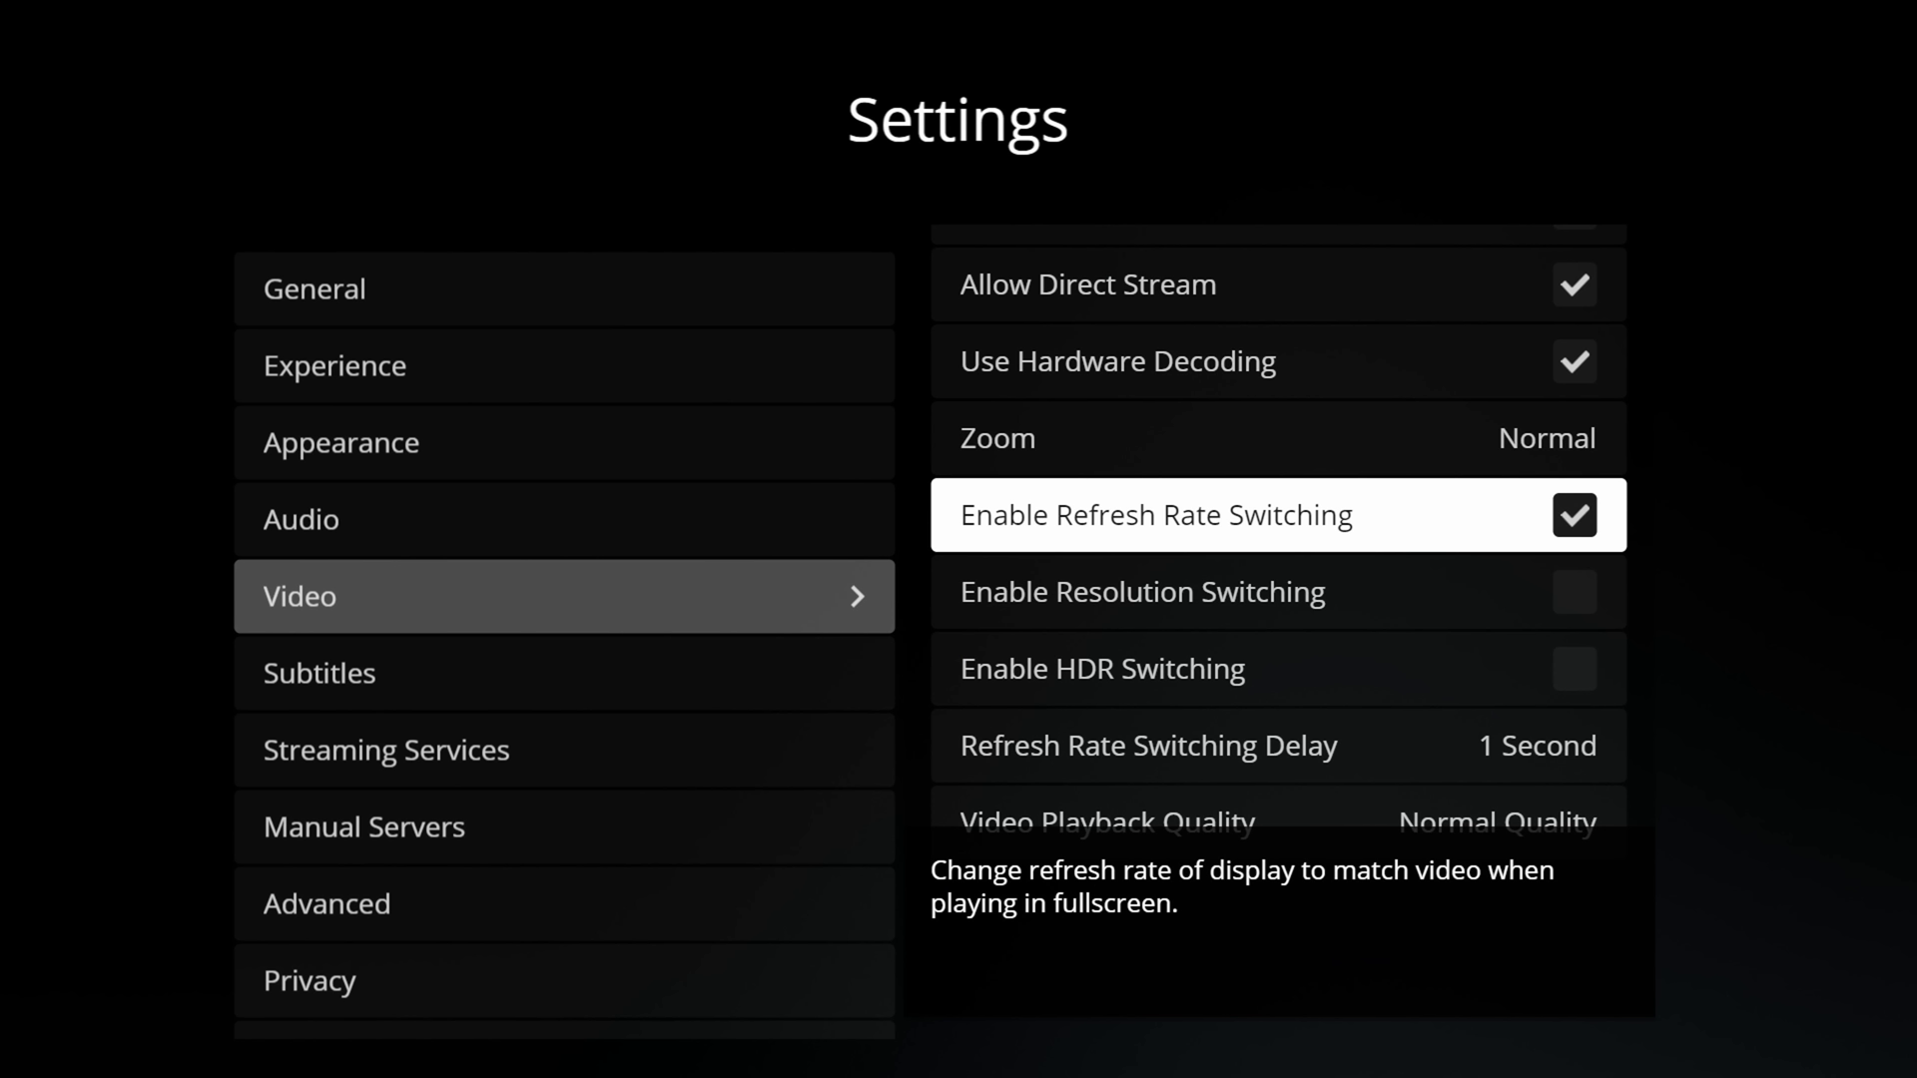
{"action": "key", "text": "Down"}
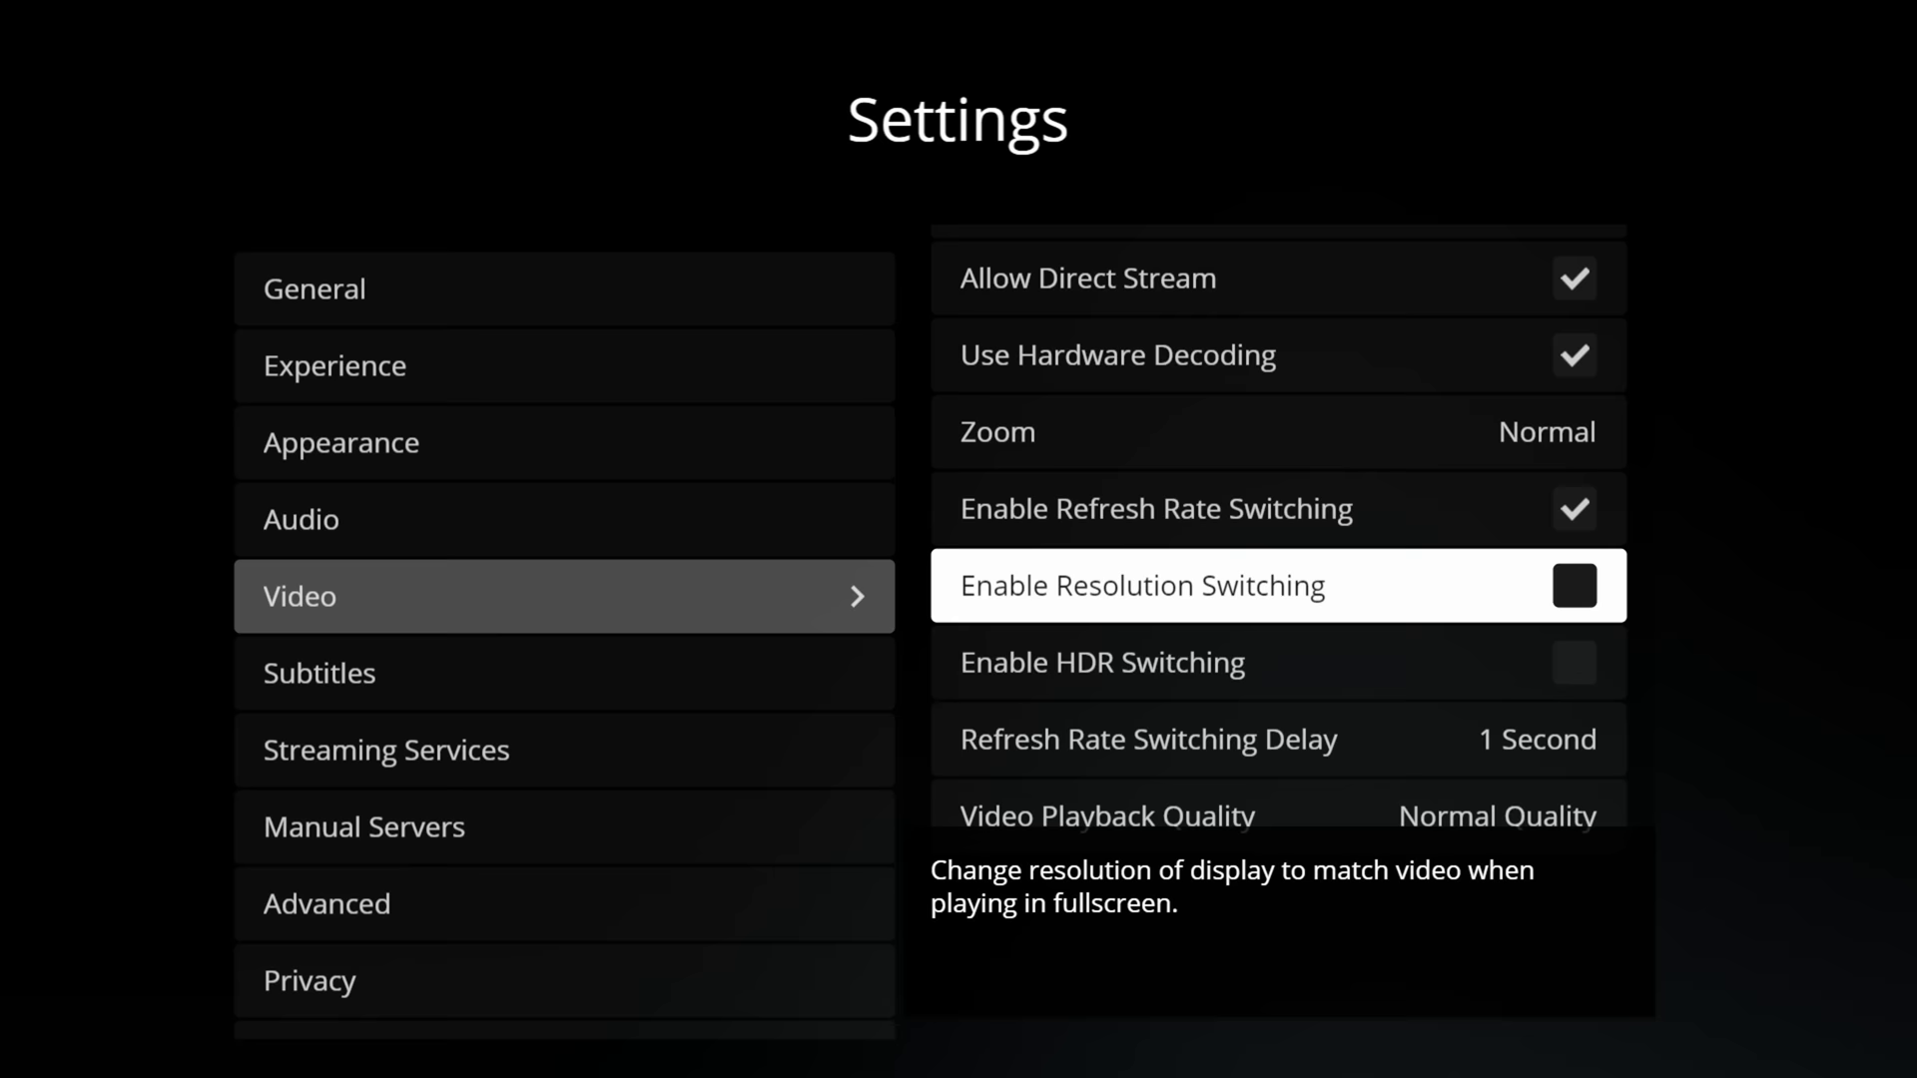
{"action": "scroll", "scroll_direction": "down", "scroll_amount": 3}
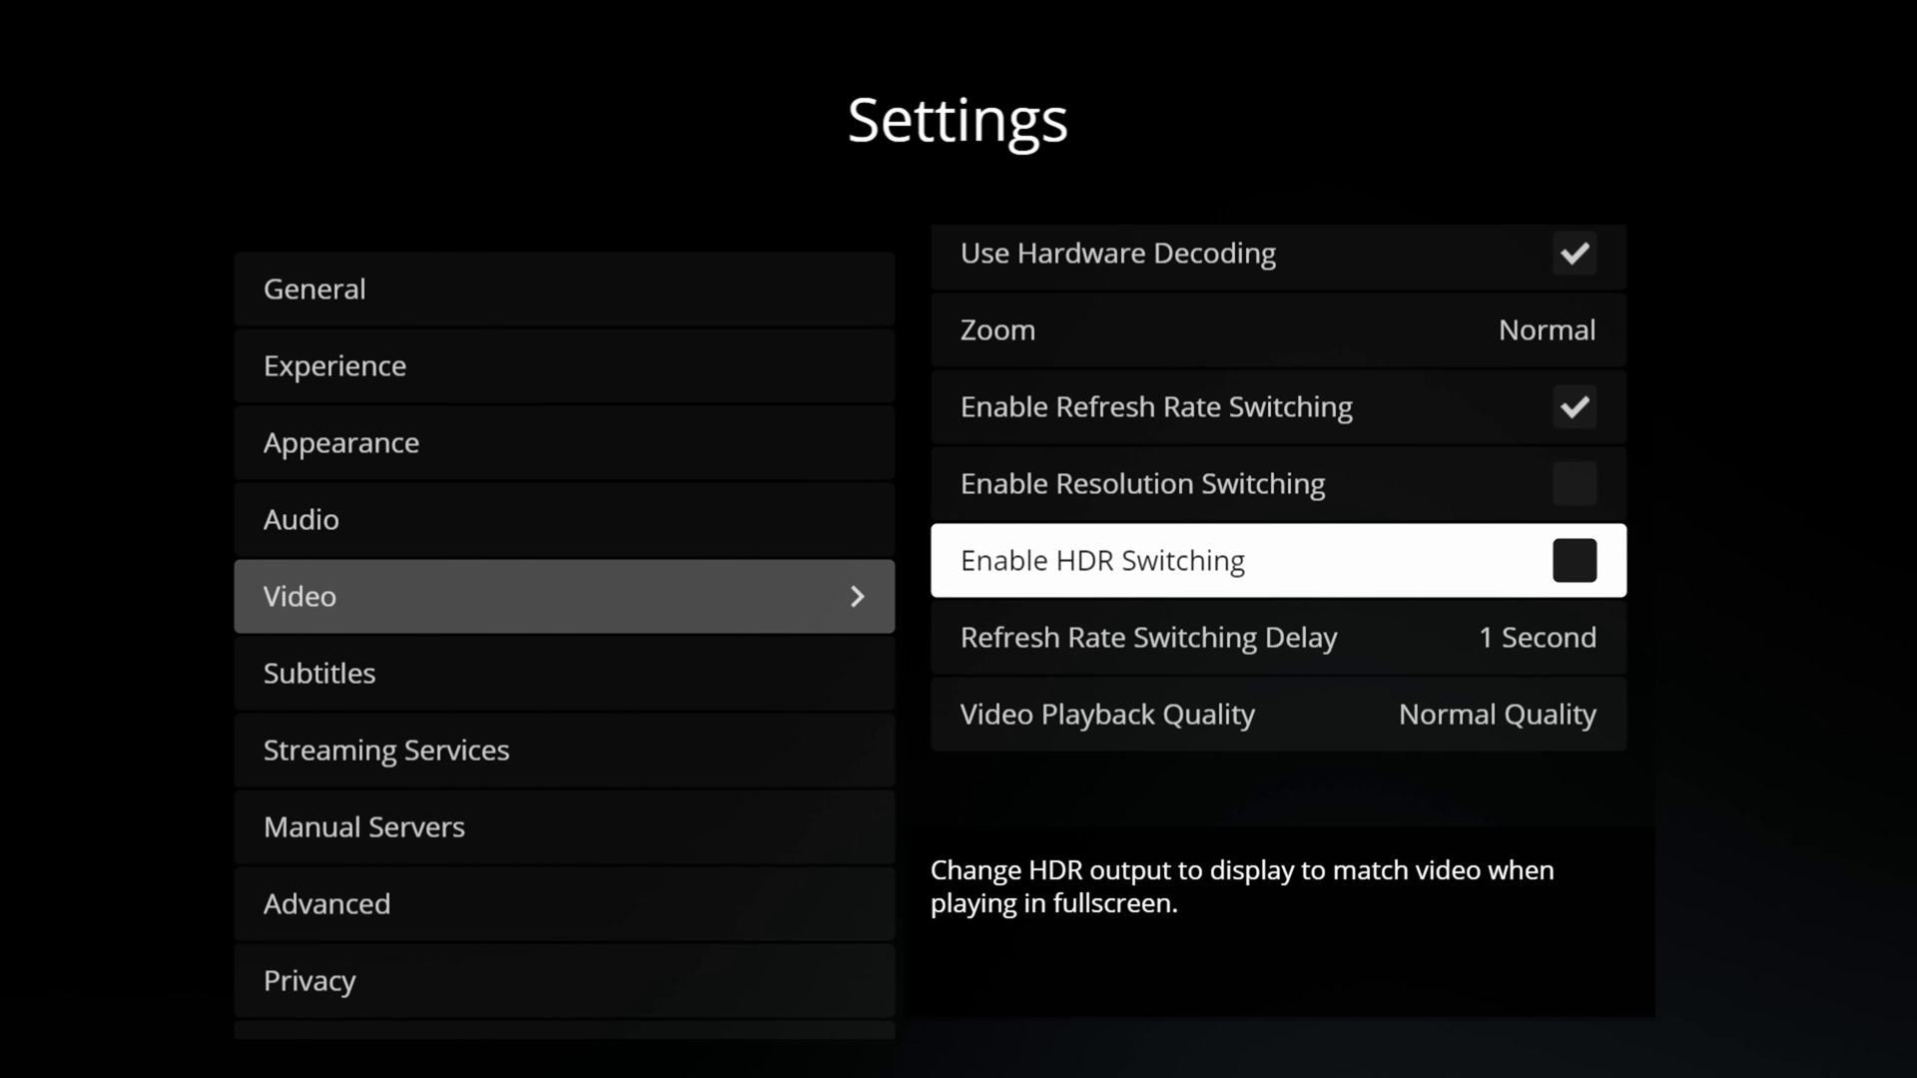
Step: Tick Enable HDR Switching while resolution switching stays off
{"action": "left_click", "coordinate": [1574, 561]}
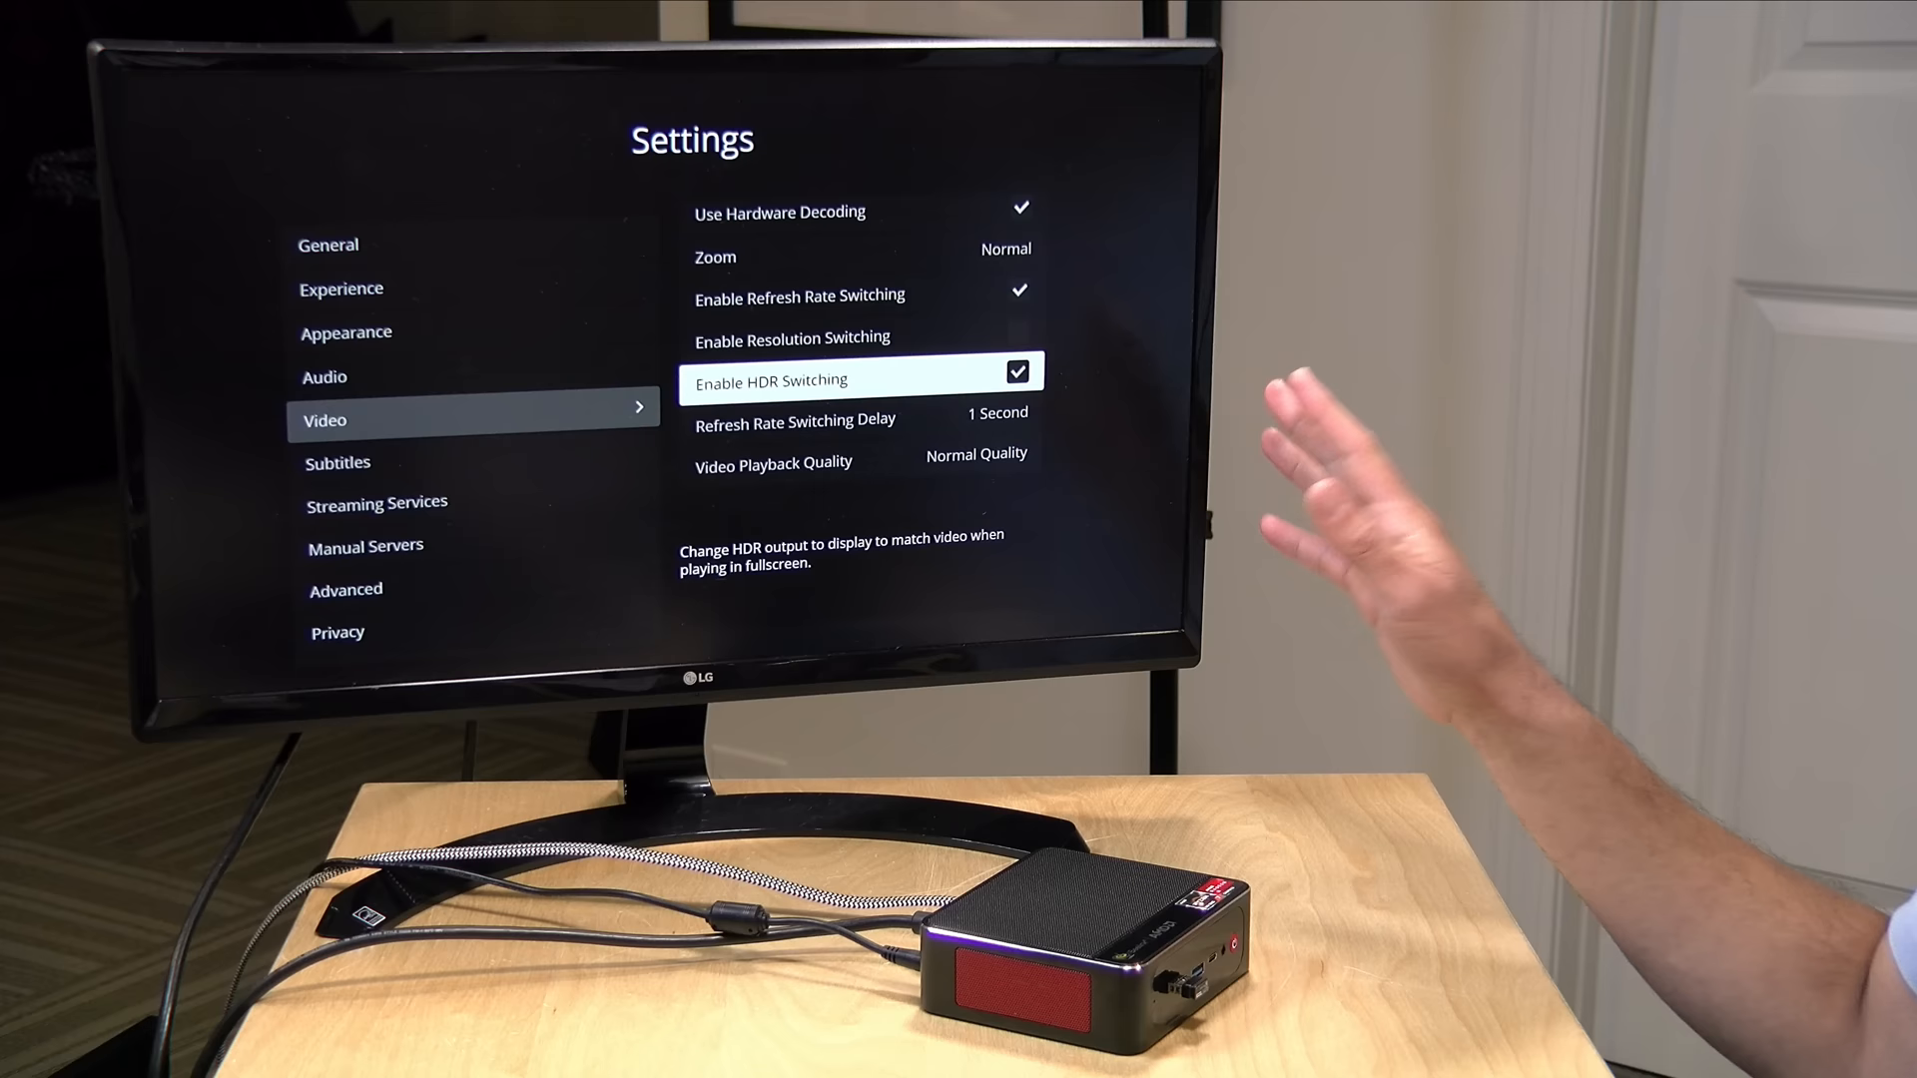
Step: Open the LG Cymatic Jazz HDR10 4K Demo item from the movie library
{"action": "left_click", "coordinate": [1018, 372]}
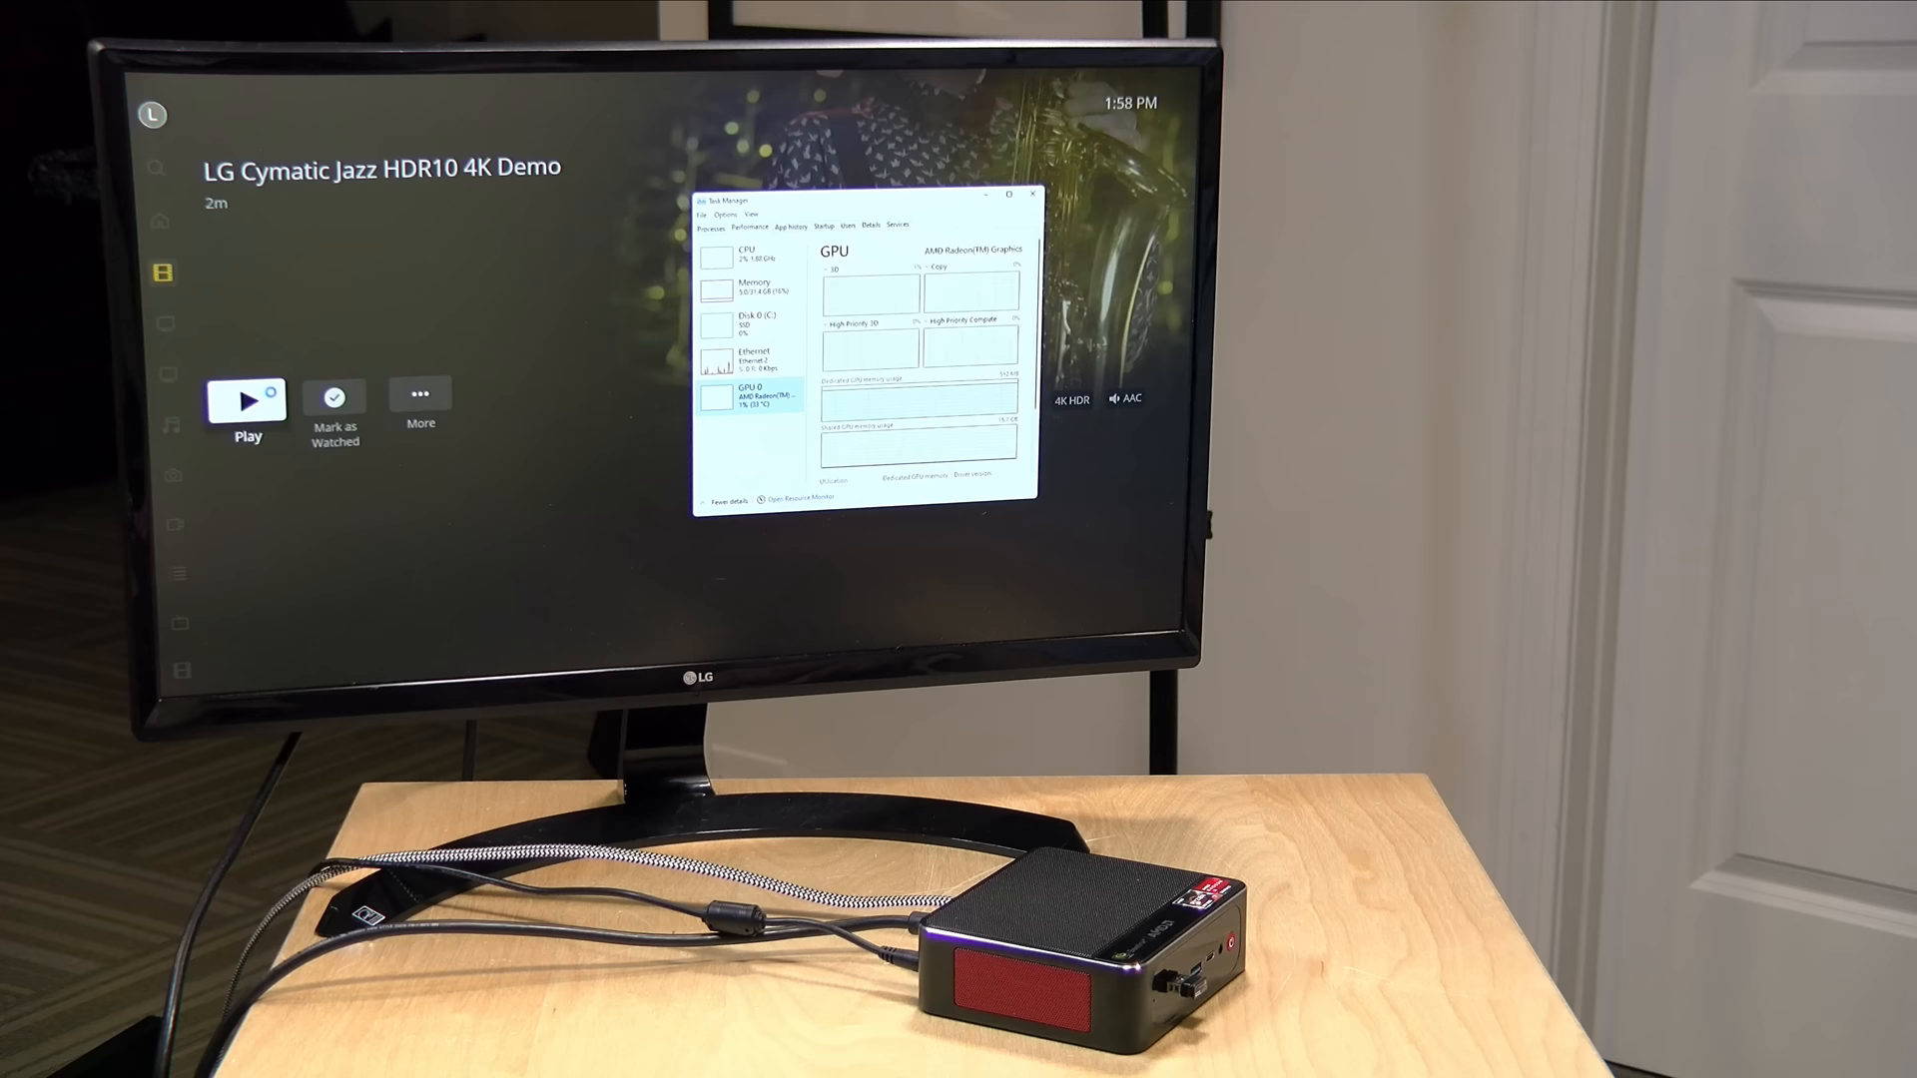
{"action": "left_click", "coordinate": [245, 402]}
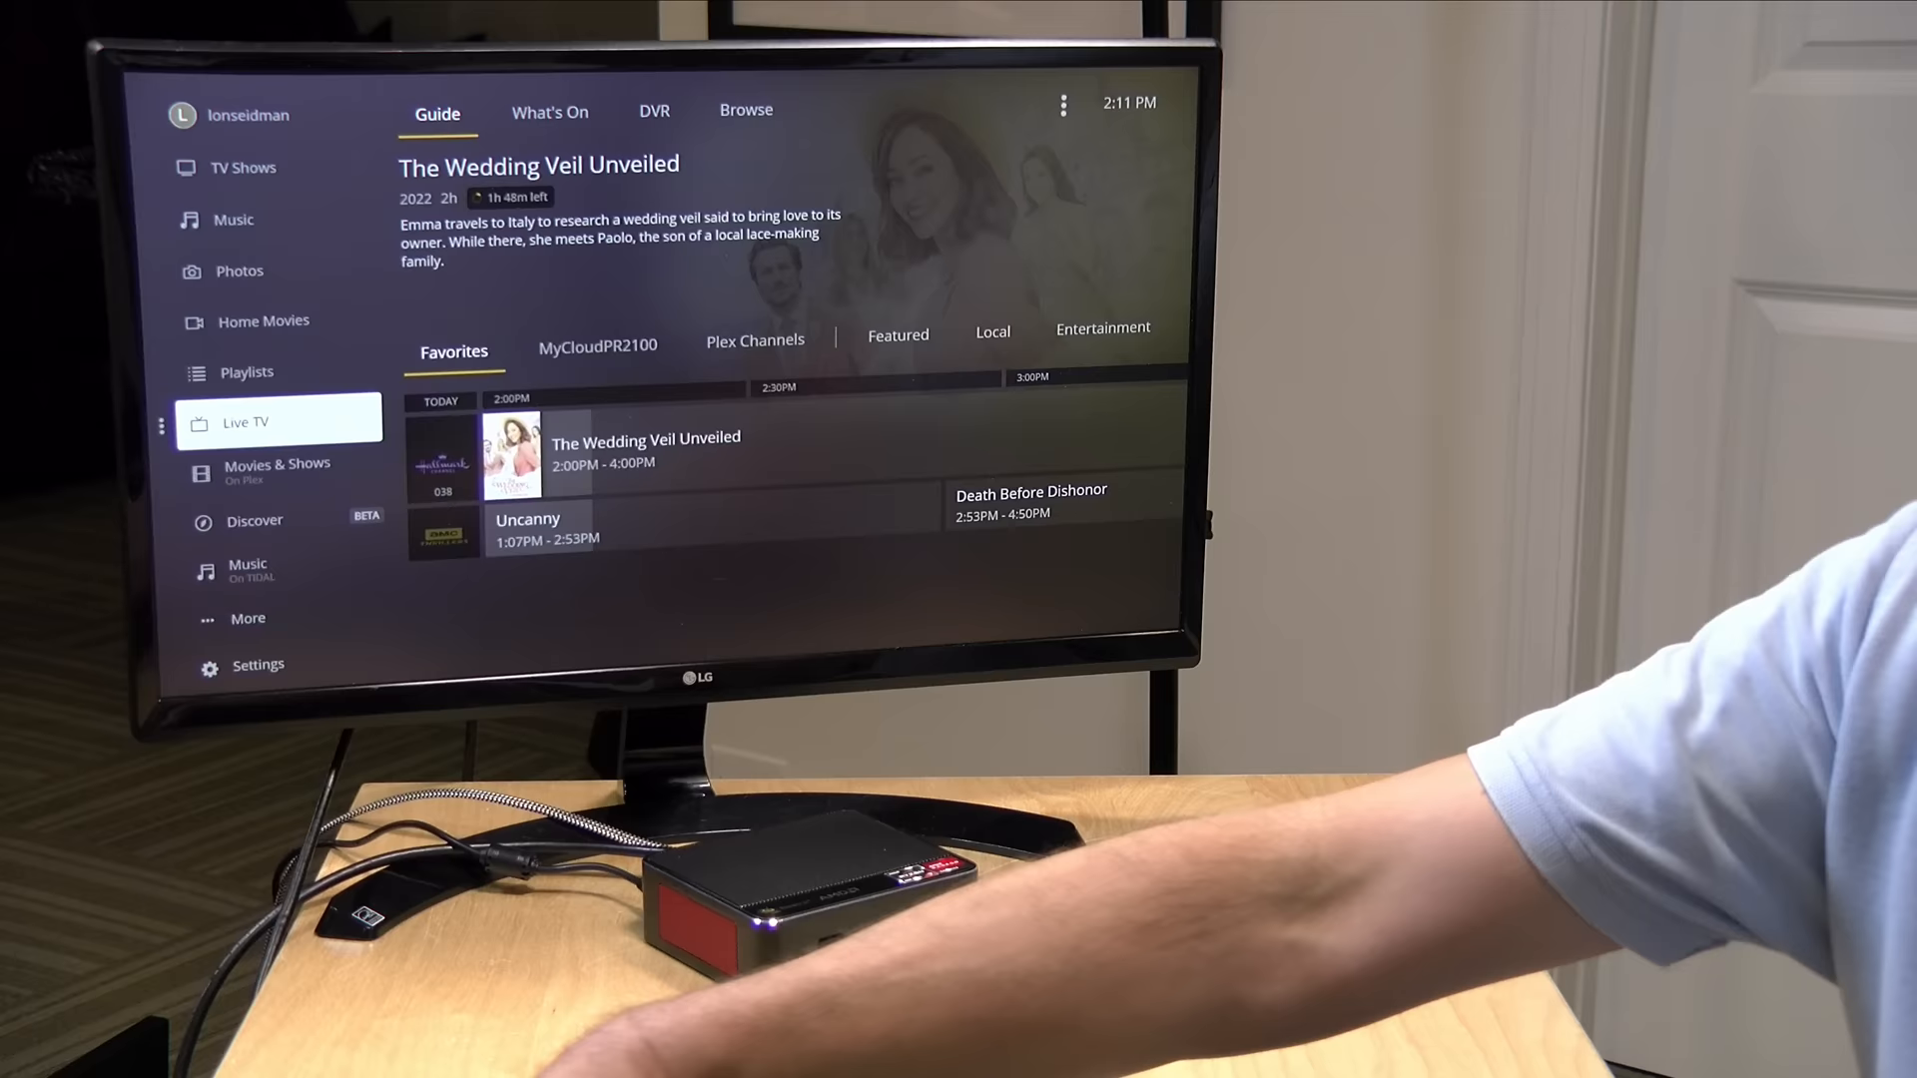
Step: Select the Plex Channels lineup in the Live TV guide
{"action": "left_click", "coordinate": [755, 346]}
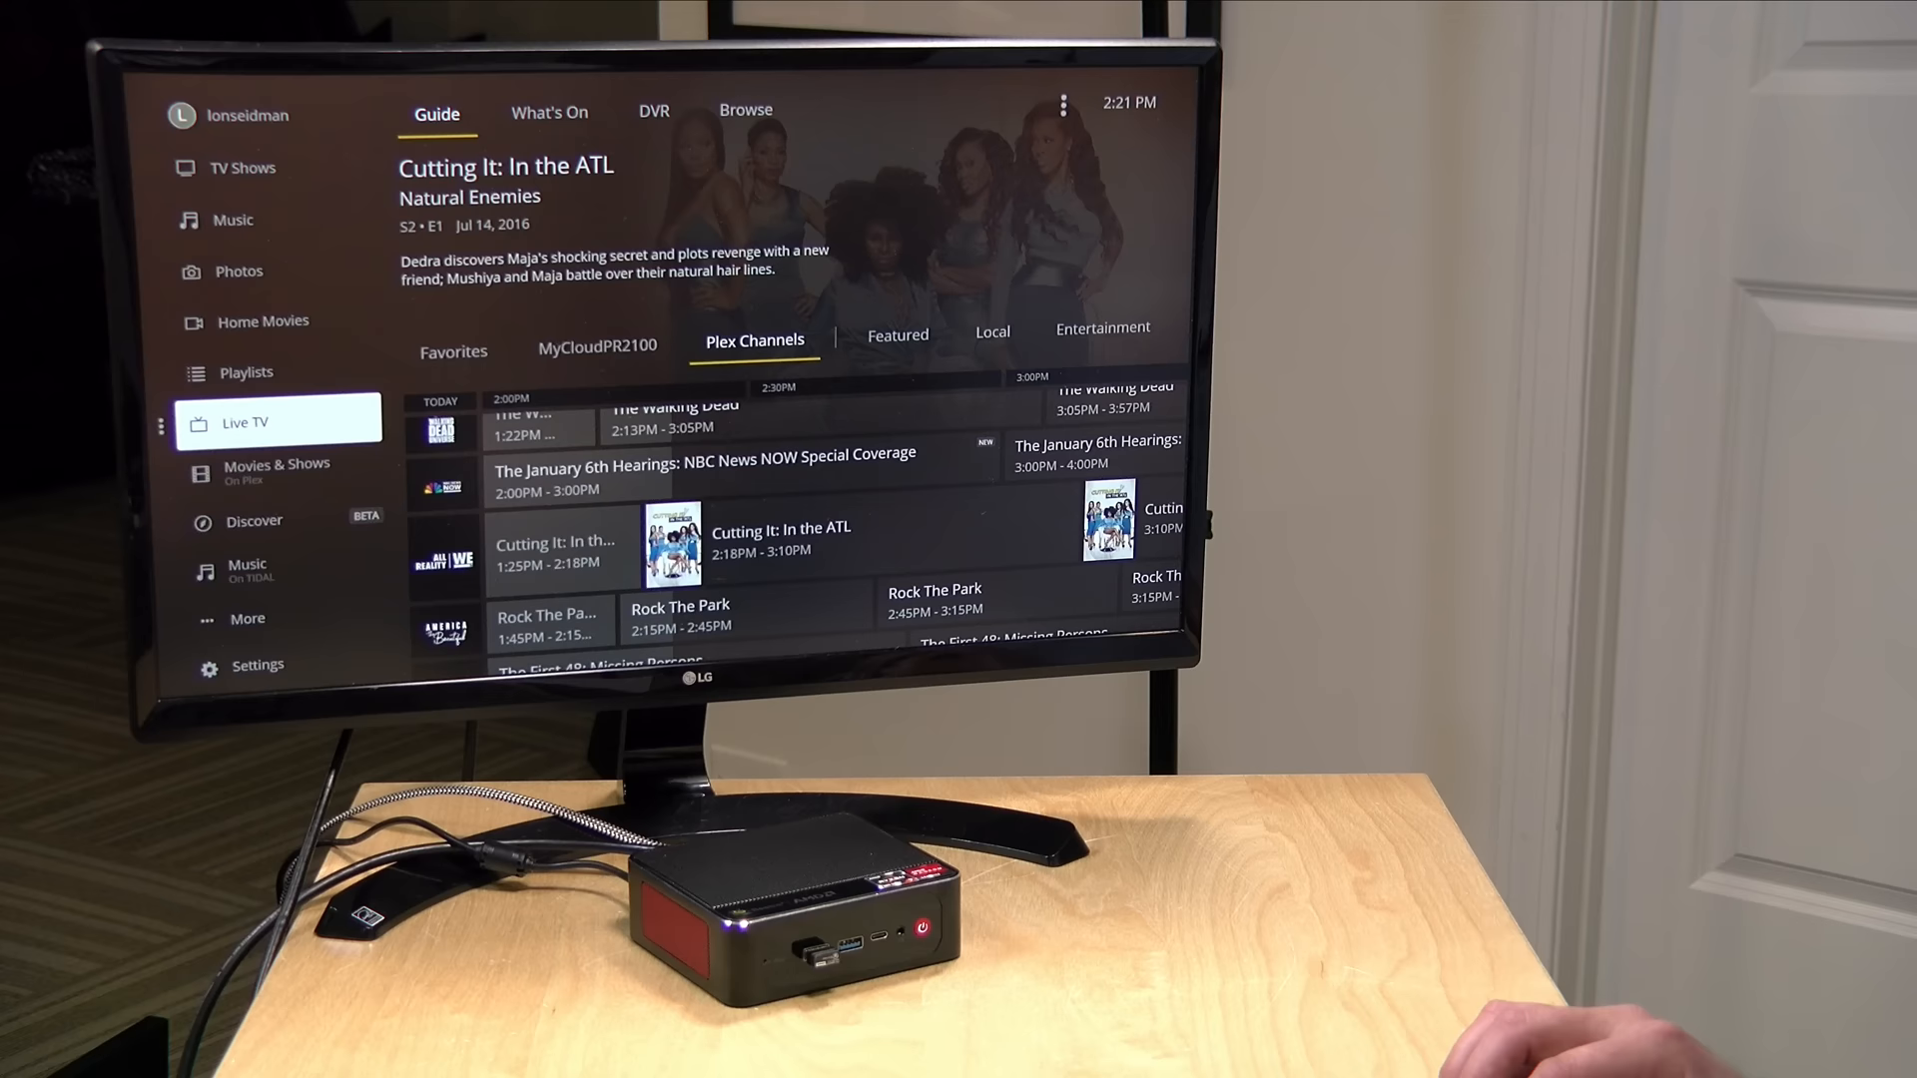
{"action": "left_click", "coordinate": [276, 463]}
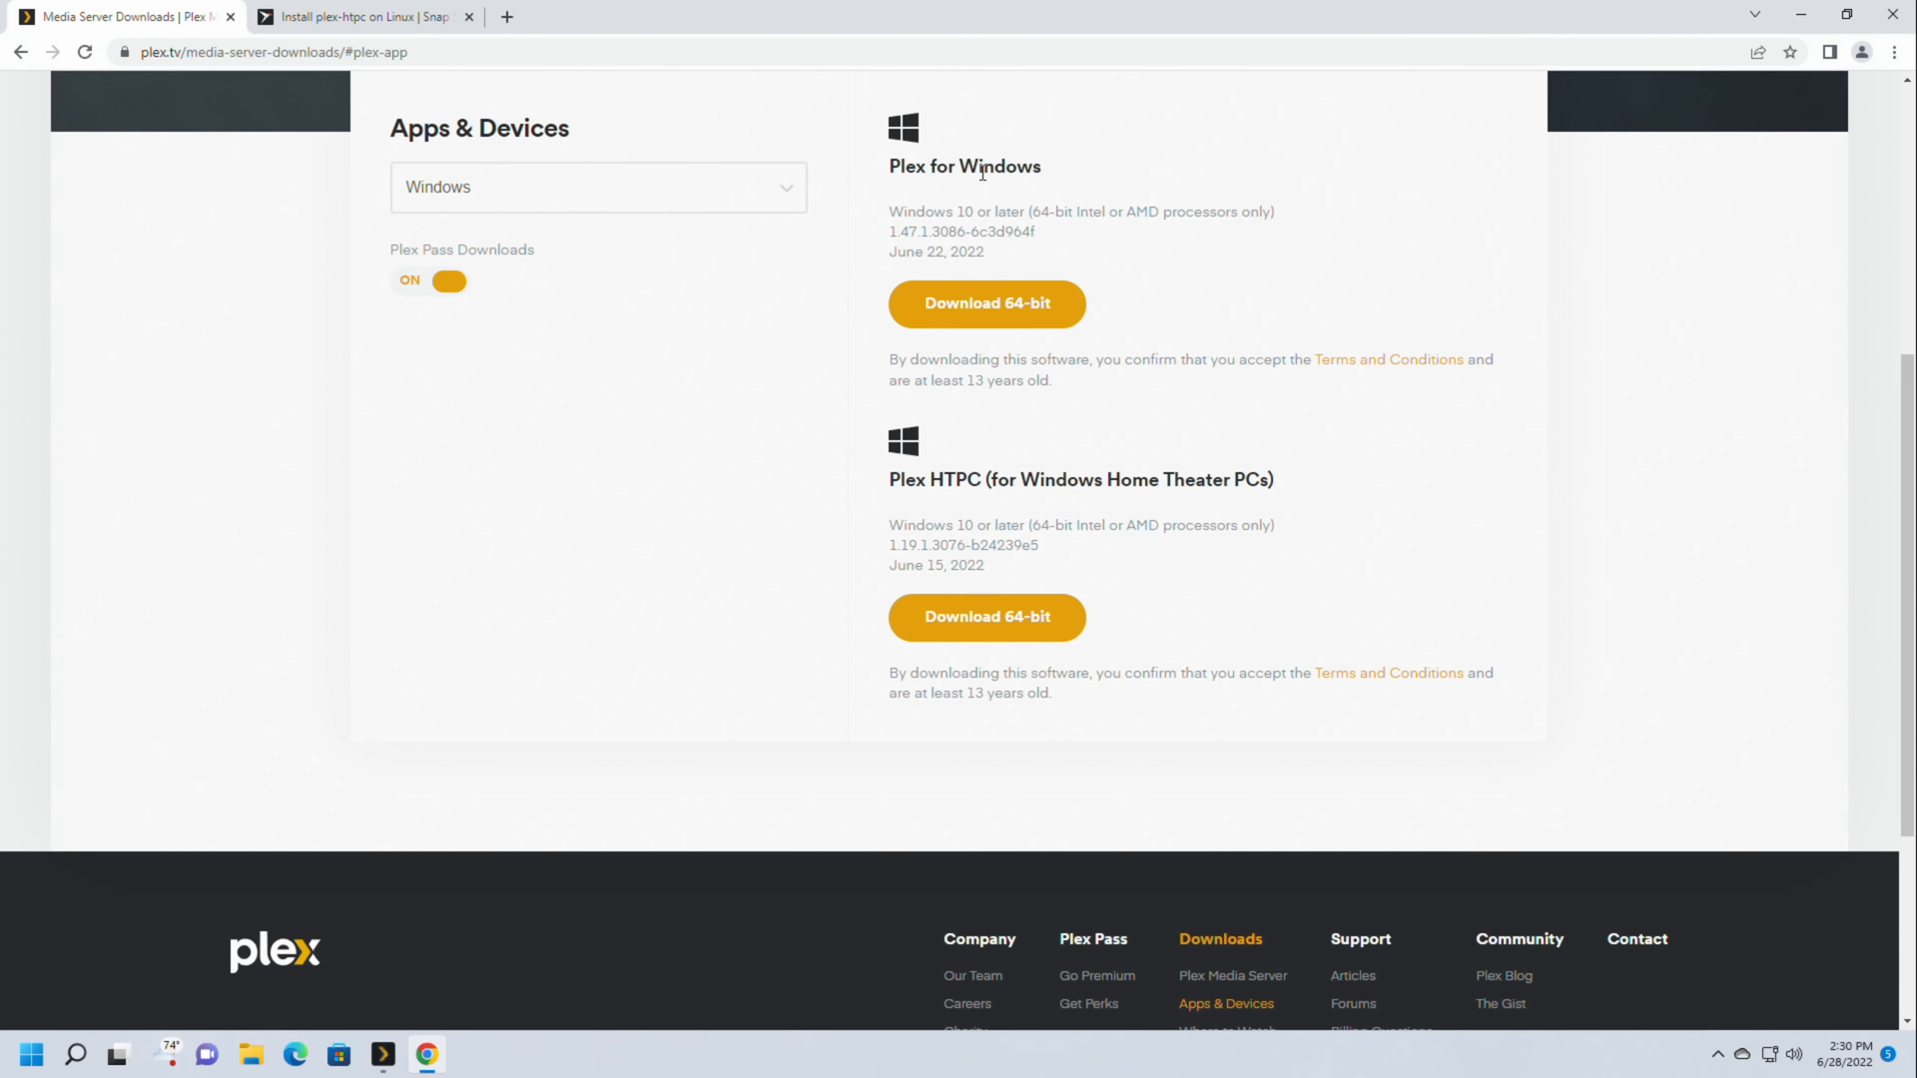
{"action": "mouse_move", "coordinate": [966, 479]}
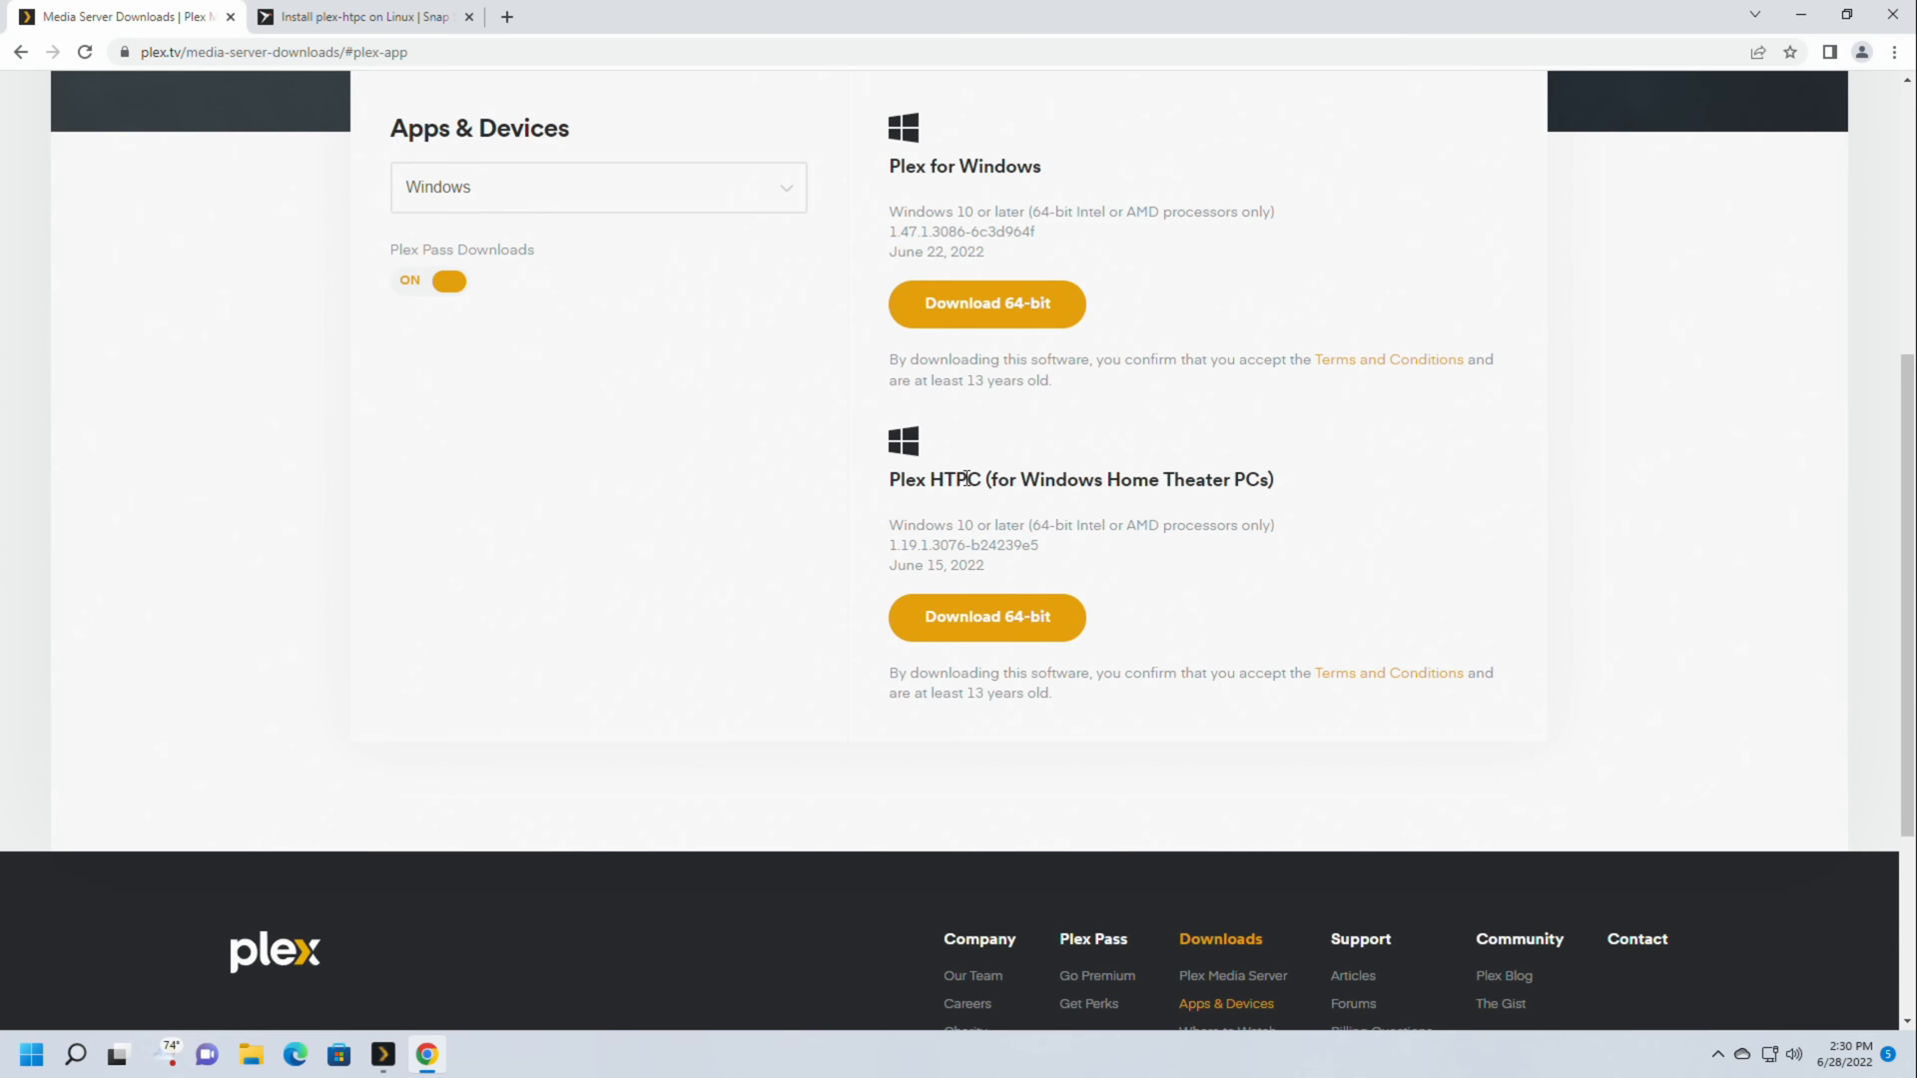
Step: Browse the plex.tv platform downloads and reach the plex-htpc Snap Store page on snapcraft.io
{"action": "left_click", "coordinate": [598, 187]}
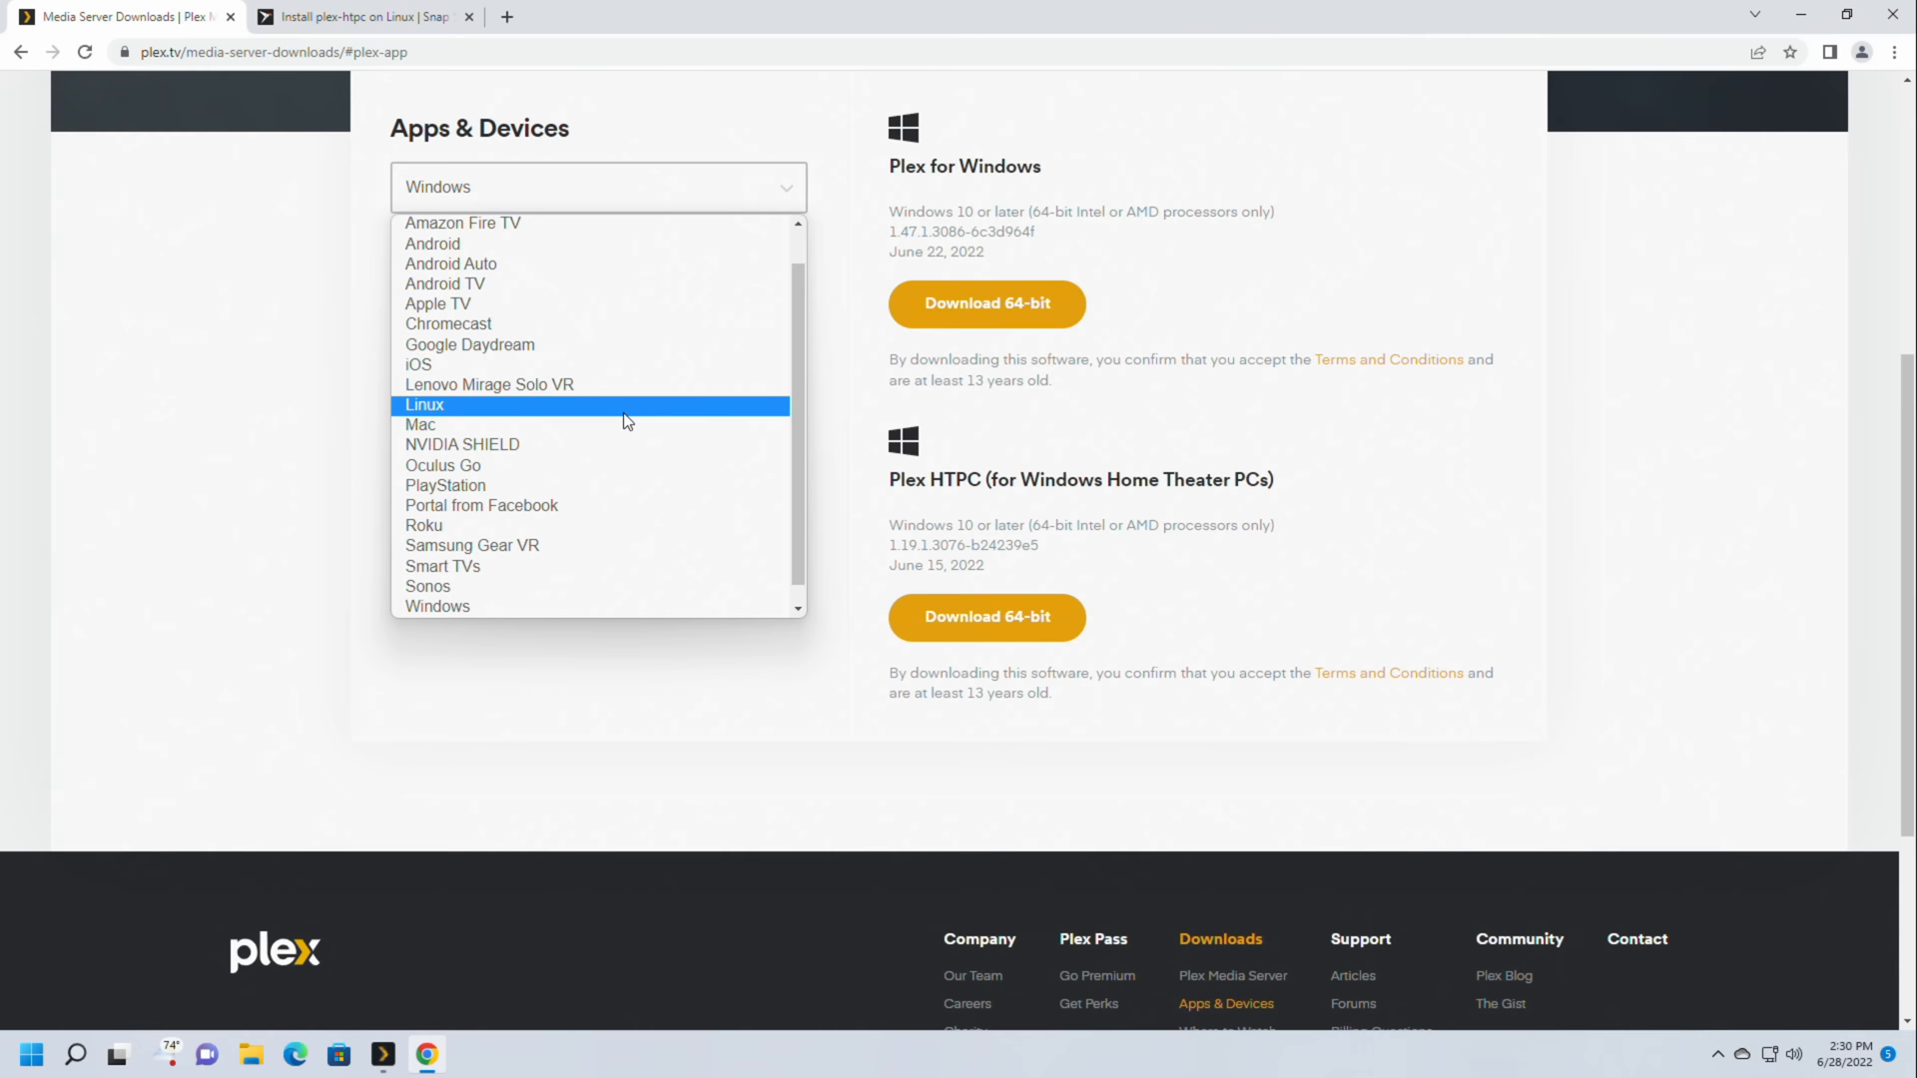
{"action": "left_click", "coordinate": [419, 424]}
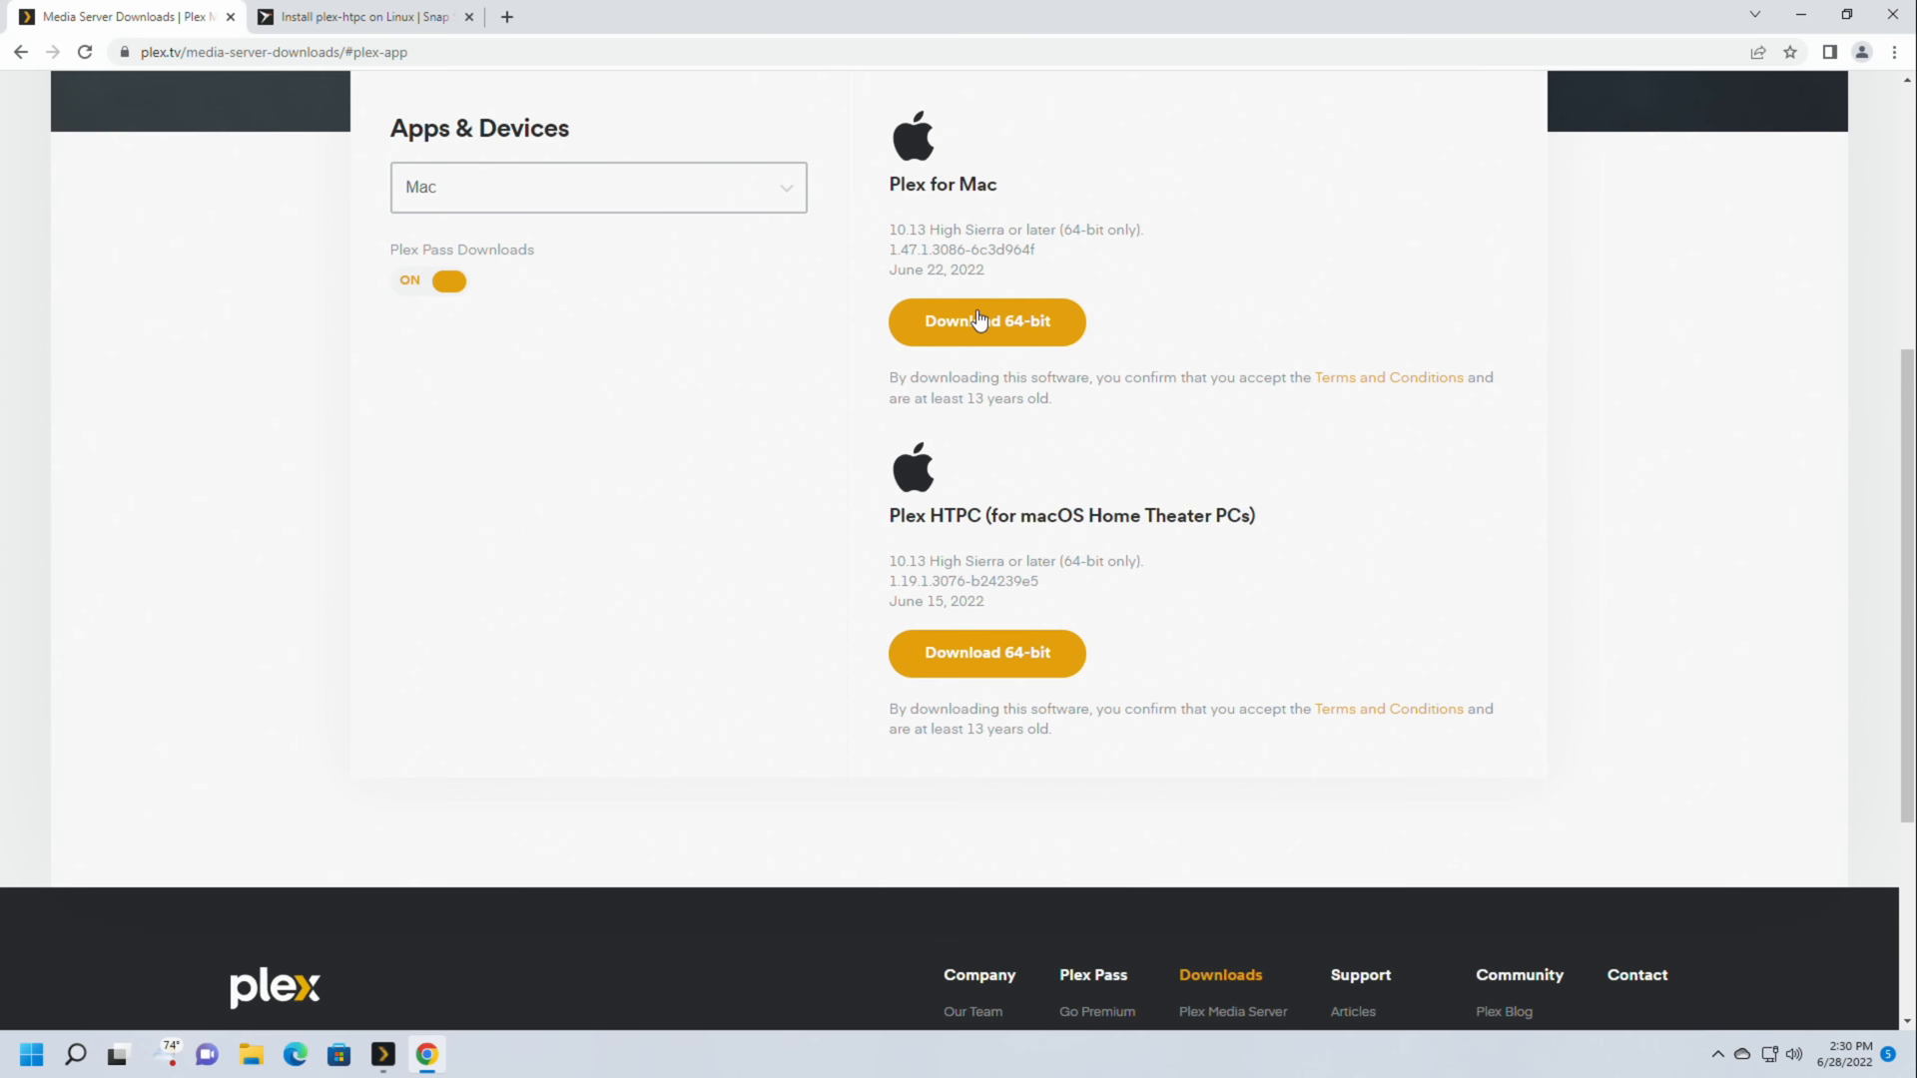
{"action": "left_click", "coordinate": [354, 16]}
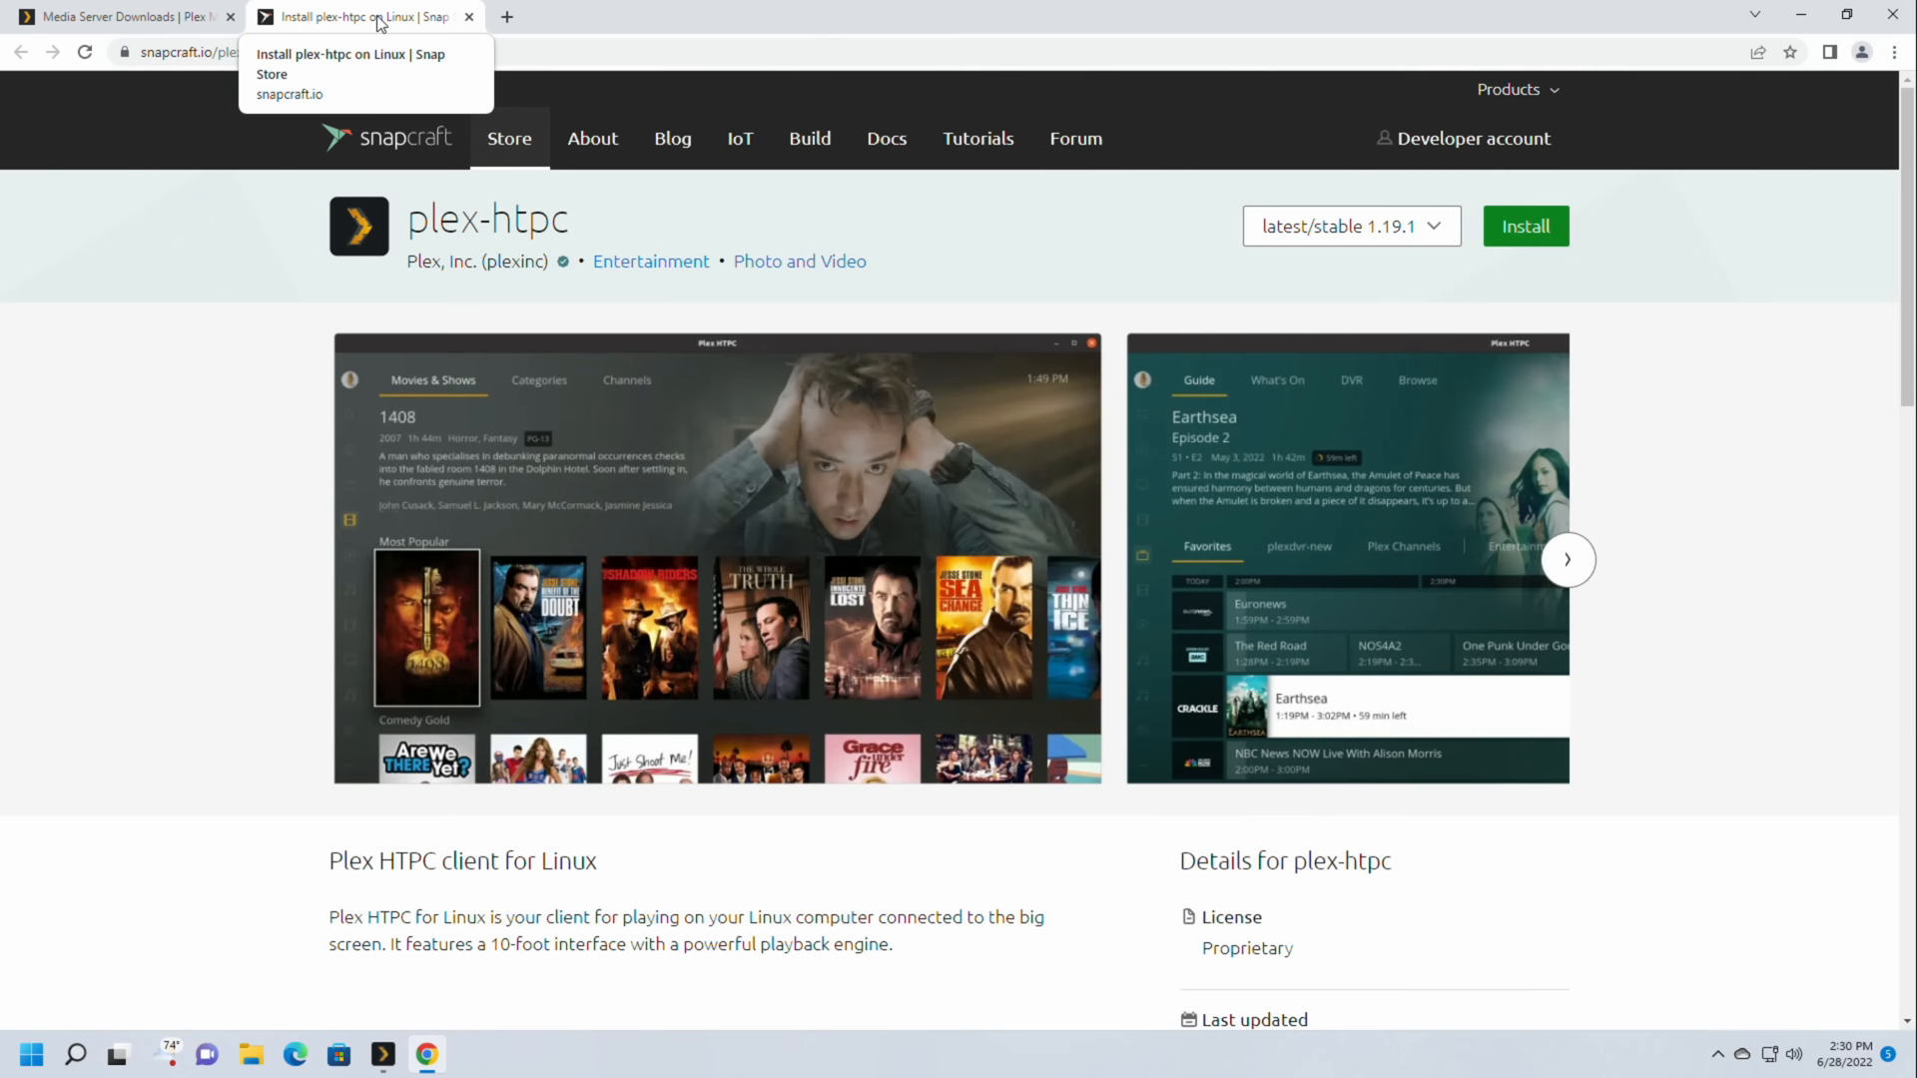